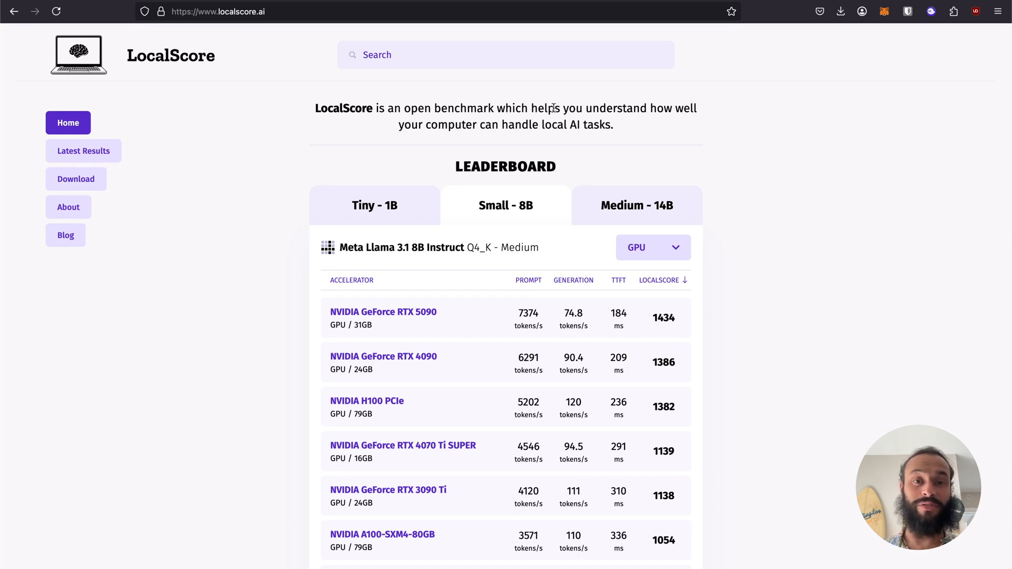
{"action": "mouse_move", "coordinate": [128, 180]}
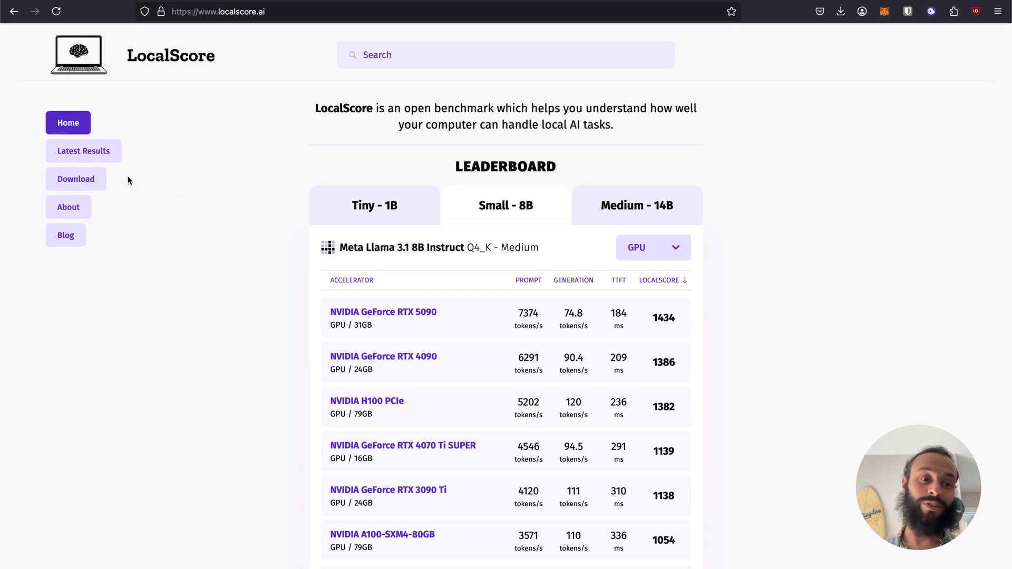
Step: Copy the MacOS/Linux commands for the Tiny - 1B benchmark from the Download page
{"action": "left_click", "coordinate": [76, 179]}
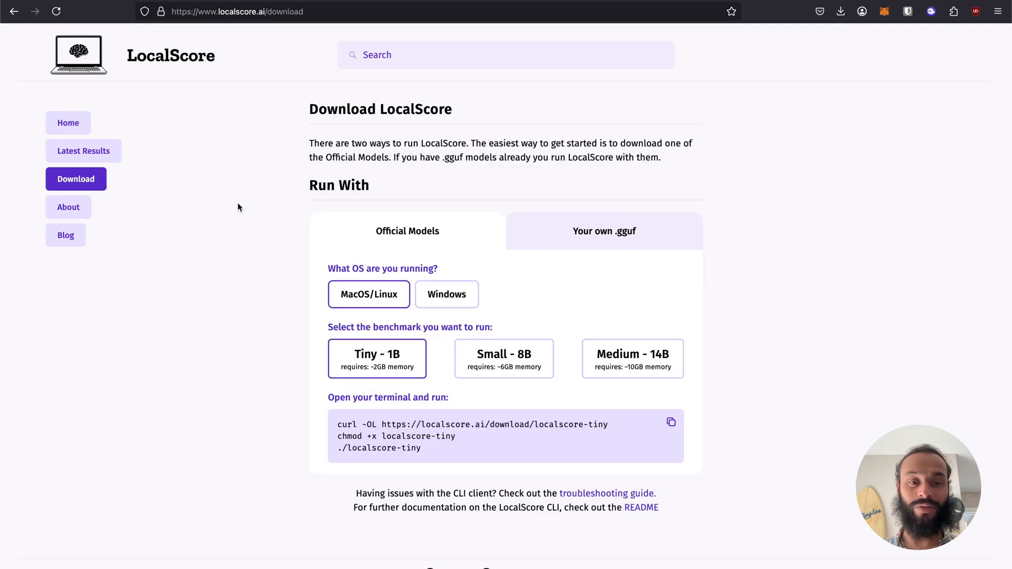
{"action": "mouse_move", "coordinate": [409, 387]}
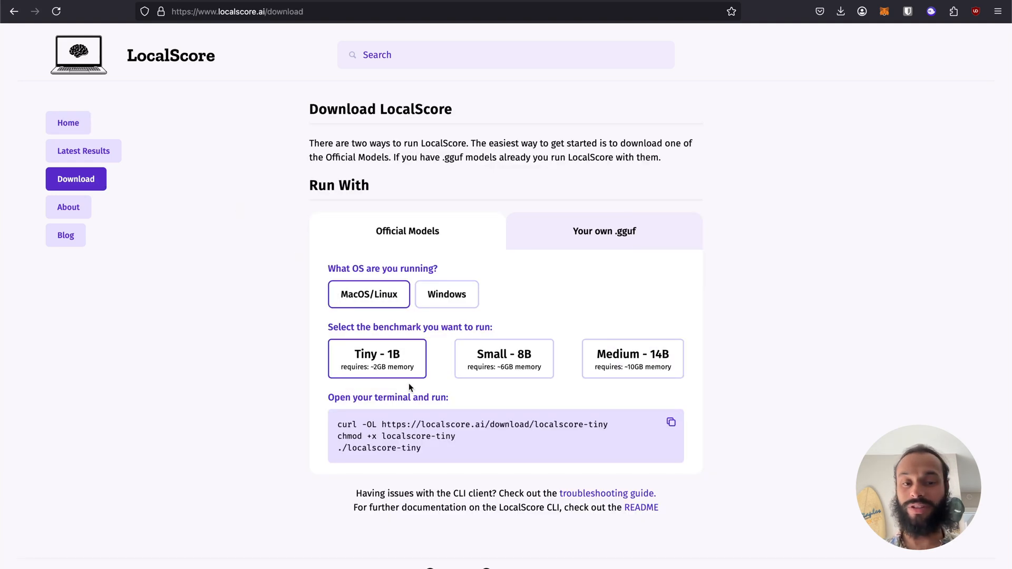
{"action": "mouse_move", "coordinate": [369, 388]}
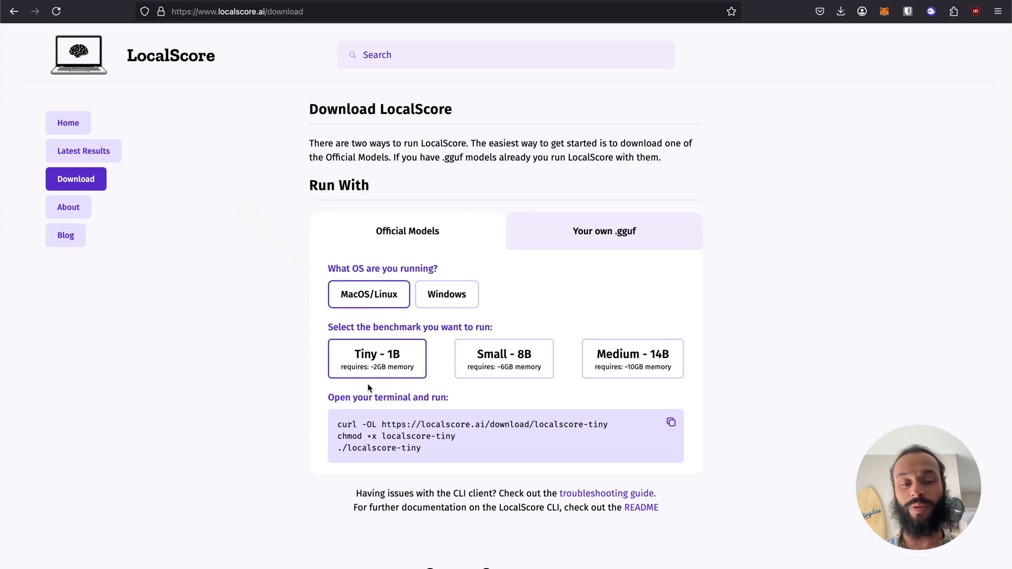
{"action": "left_click", "coordinate": [671, 422]}
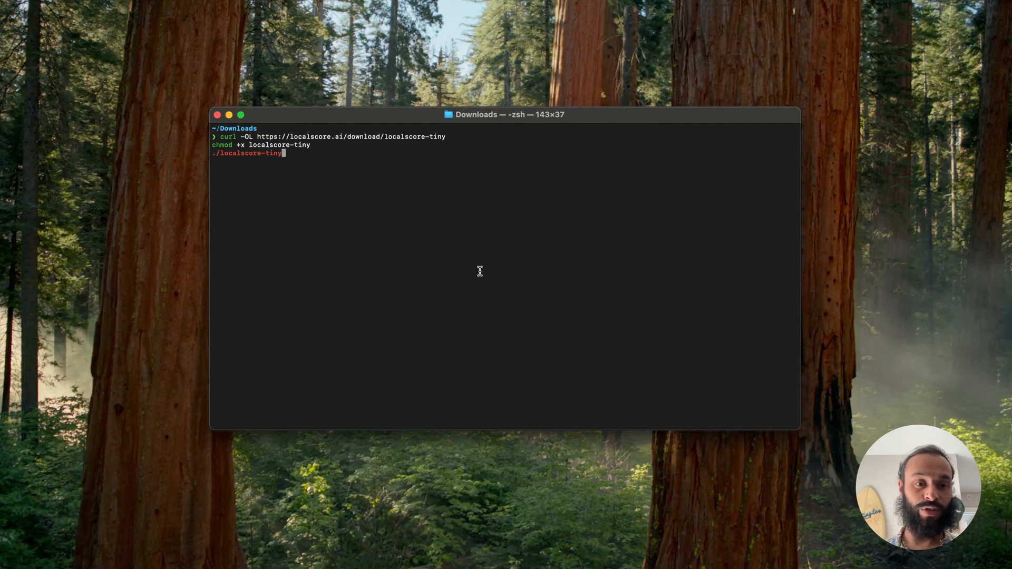
Step: Run the pasted curl, chmod and ./localscore-tiny commands and let the benchmark finish
{"action": "key", "text": "Return"}
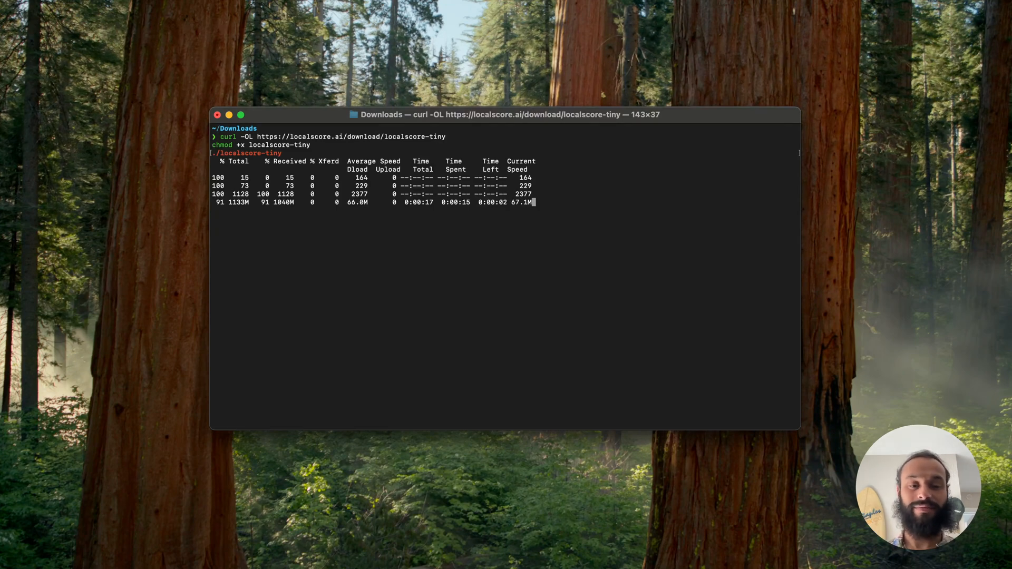
{"action": "key", "text": "Return"}
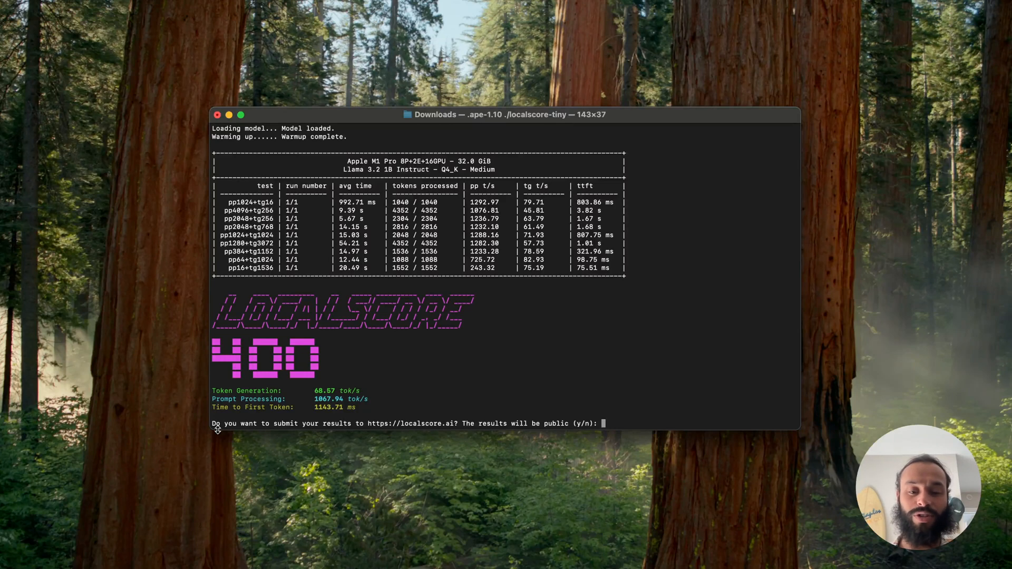
Step: Answer y to submit results publicly and follow the Result Link
{"action": "type", "text": "y"}
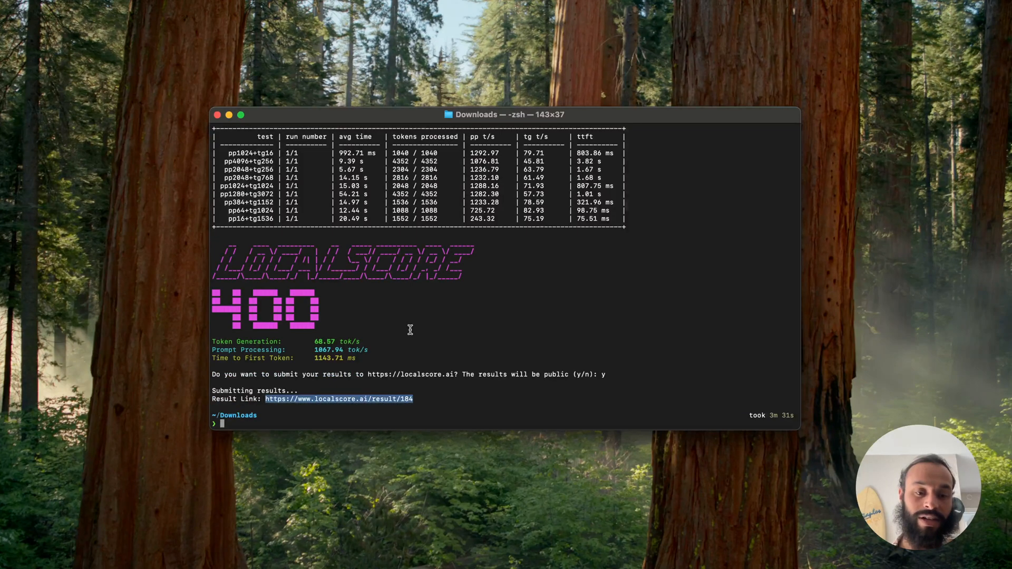
{"action": "left_click", "coordinate": [338, 399]}
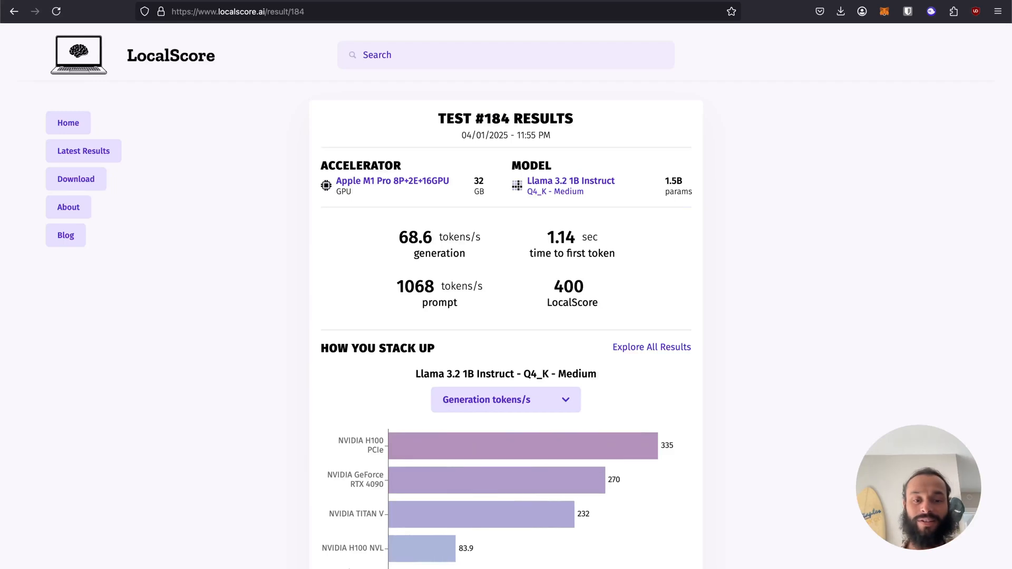
{"action": "mouse_move", "coordinate": [560, 53]}
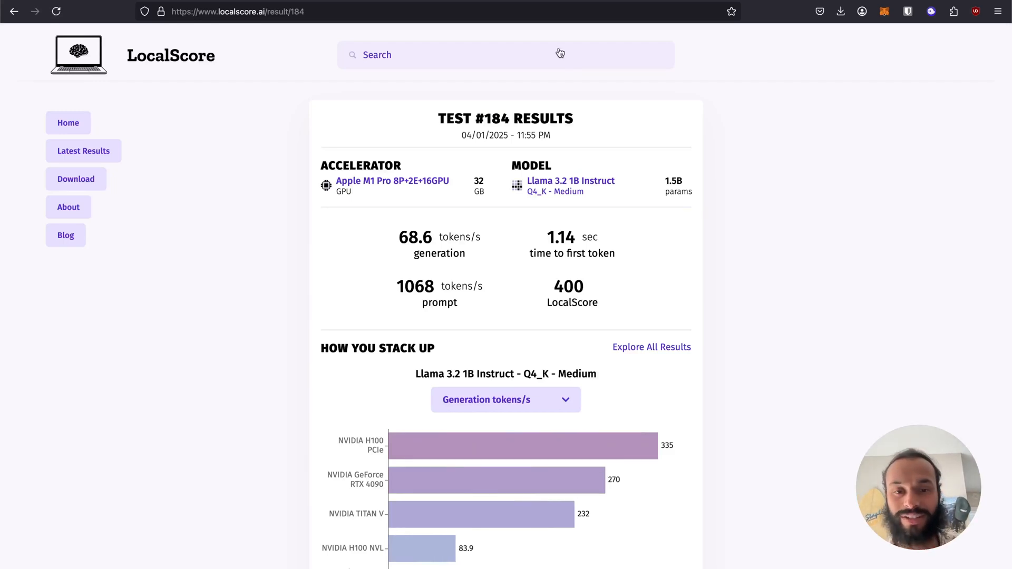
Step: Scroll the Test #184 result page down to the How You Stack Up chart
{"action": "scroll", "scroll_direction": "down", "scroll_amount": 3}
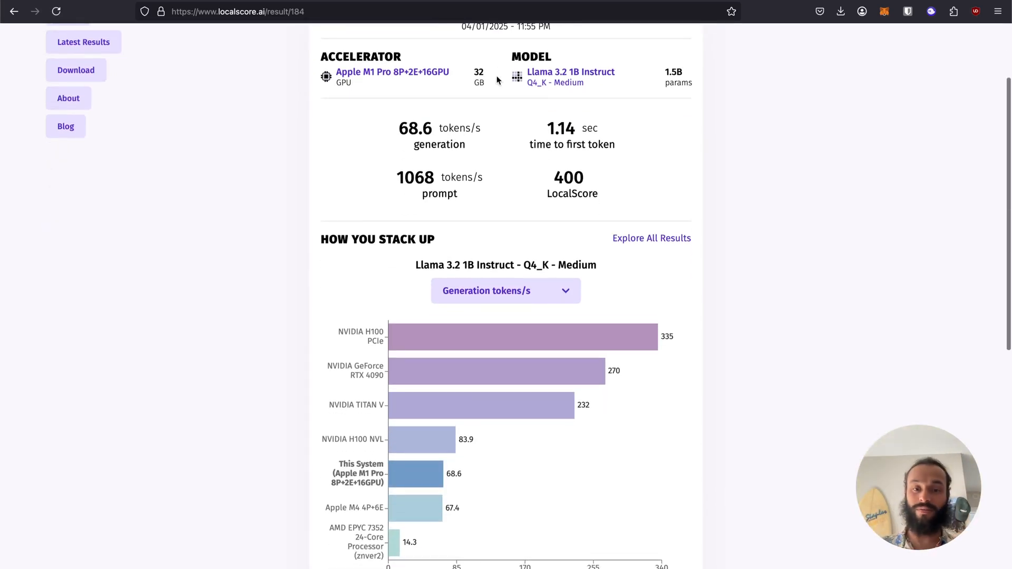
{"action": "mouse_move", "coordinate": [338, 114]}
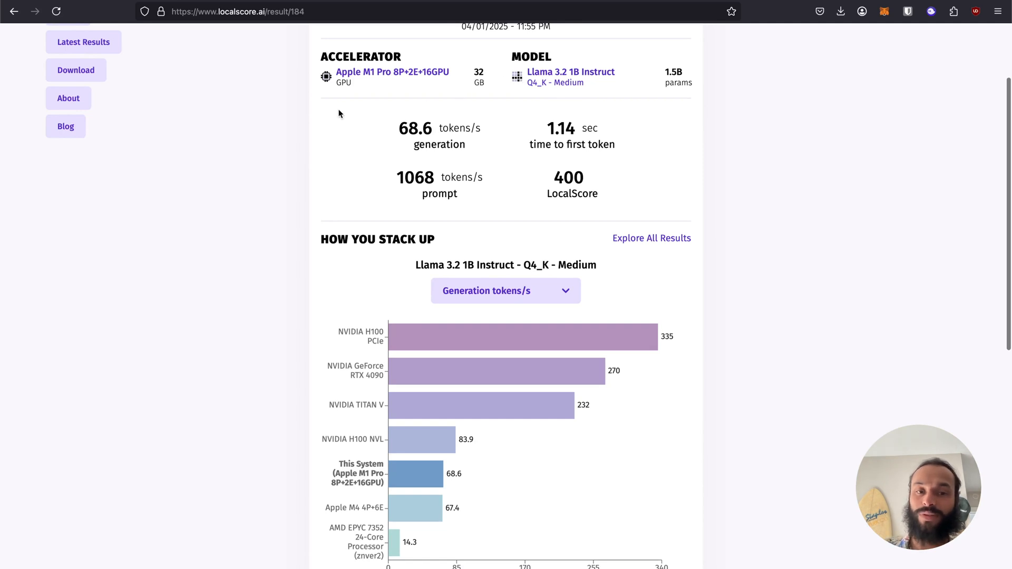
{"action": "mouse_move", "coordinate": [640, 190]}
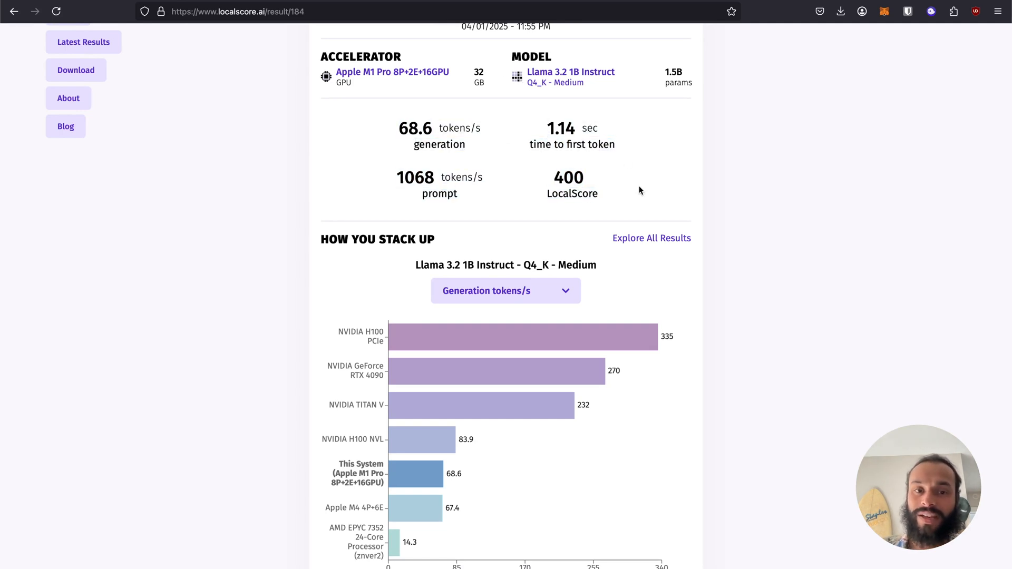
{"action": "mouse_move", "coordinate": [600, 267]}
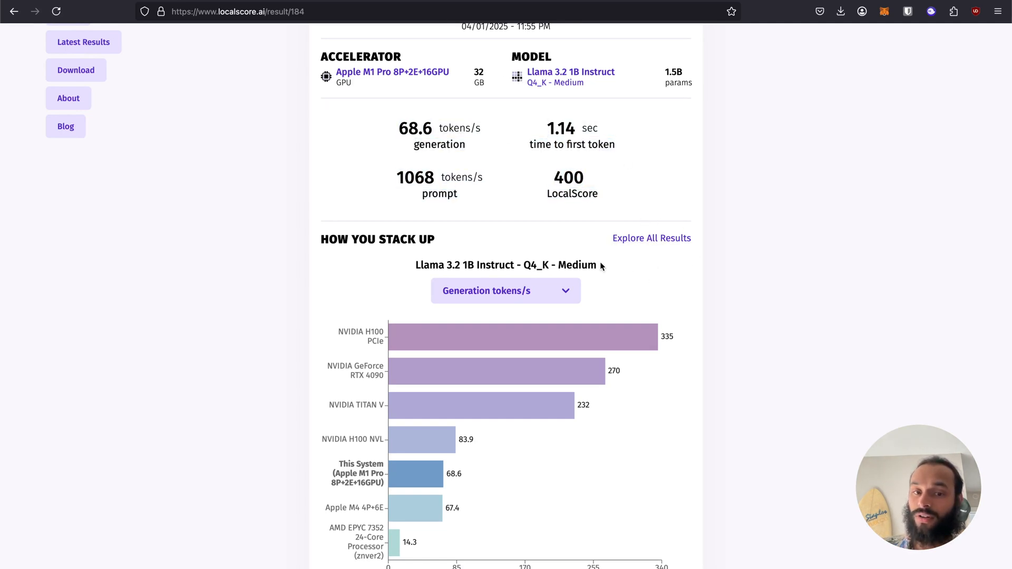
{"action": "mouse_move", "coordinate": [632, 195]}
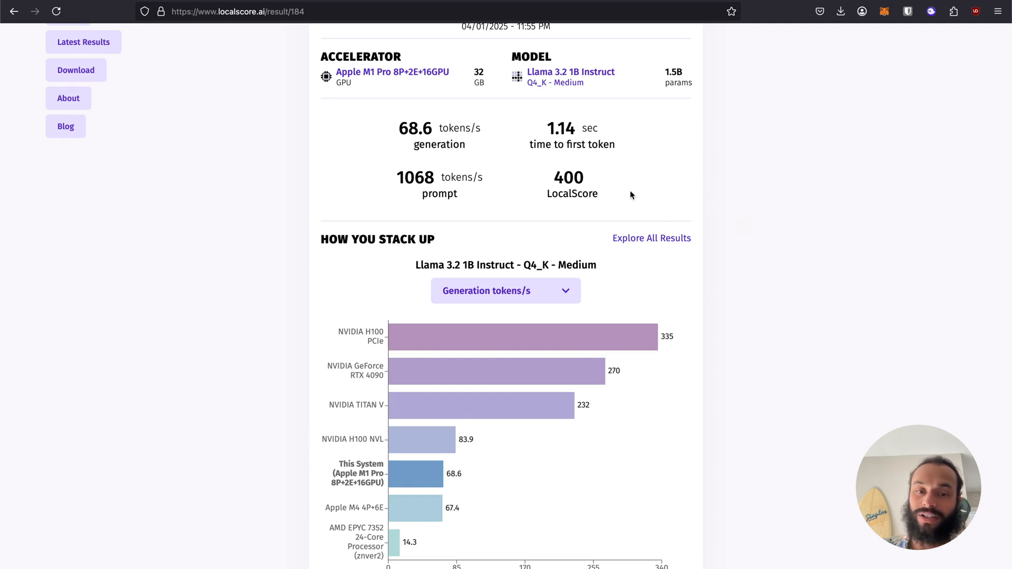
{"action": "scroll", "scroll_direction": "down", "scroll_amount": 3}
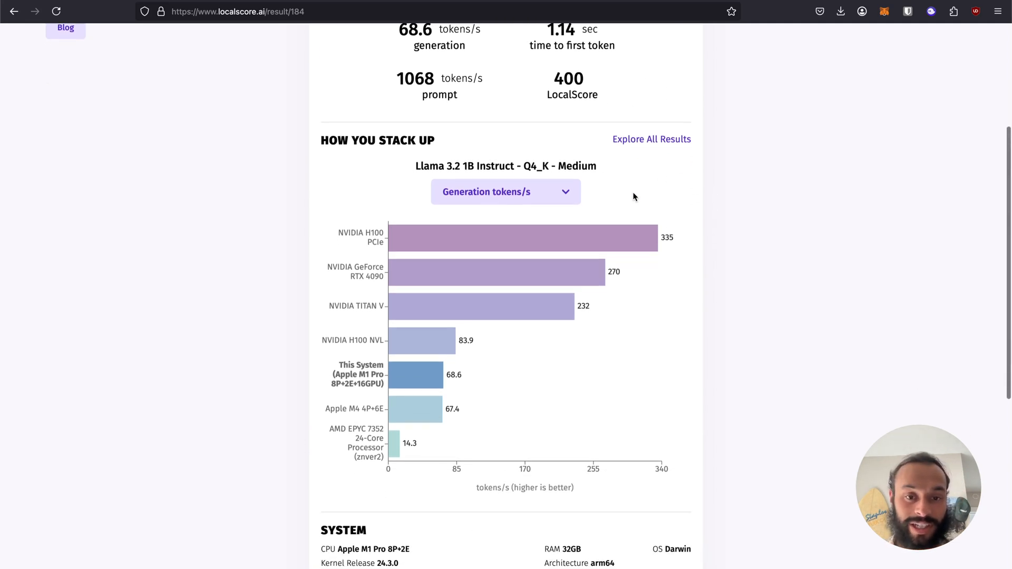
{"action": "mouse_move", "coordinate": [418, 302]}
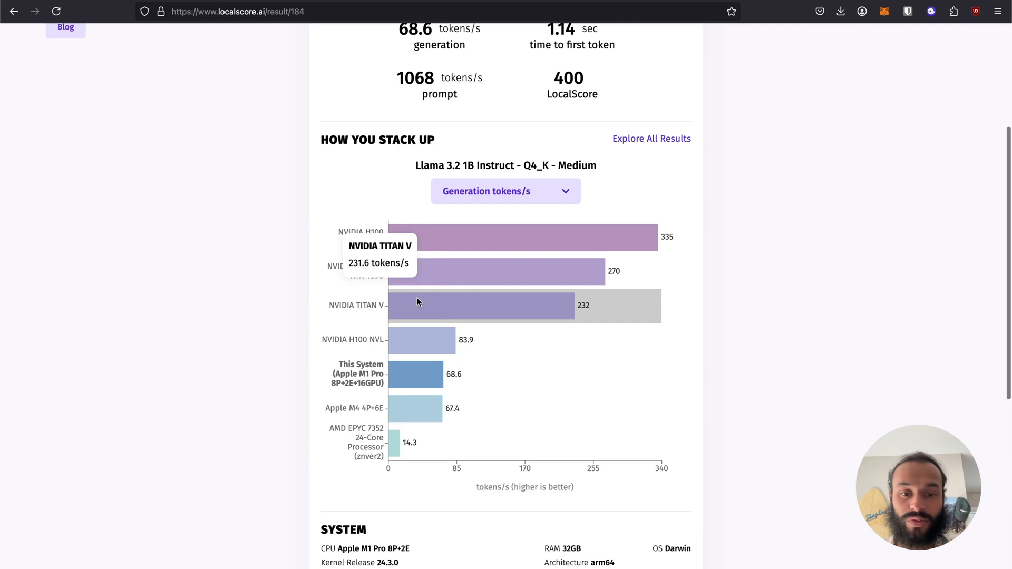
{"action": "mouse_move", "coordinate": [274, 467]}
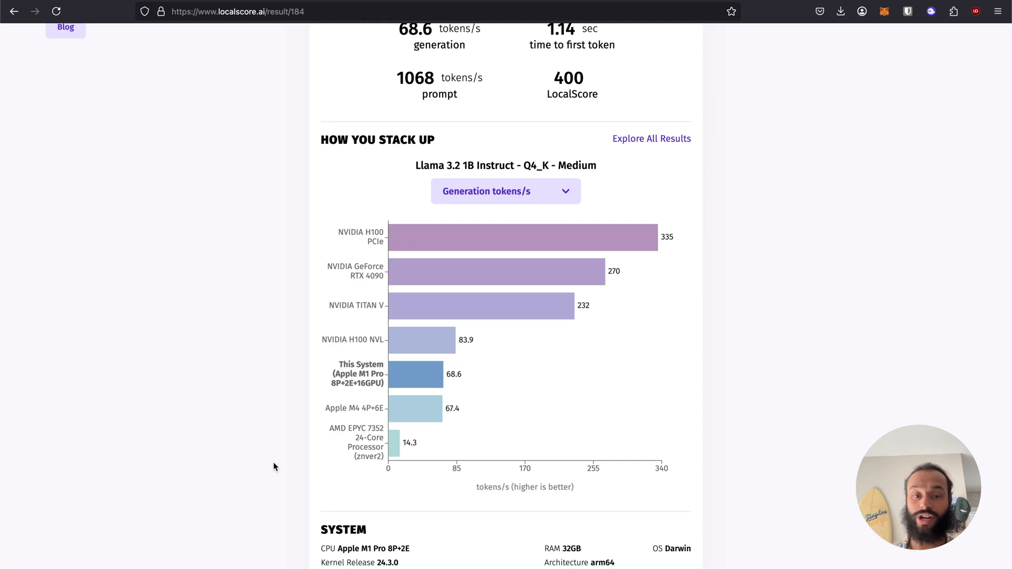
{"action": "mouse_move", "coordinate": [593, 231]}
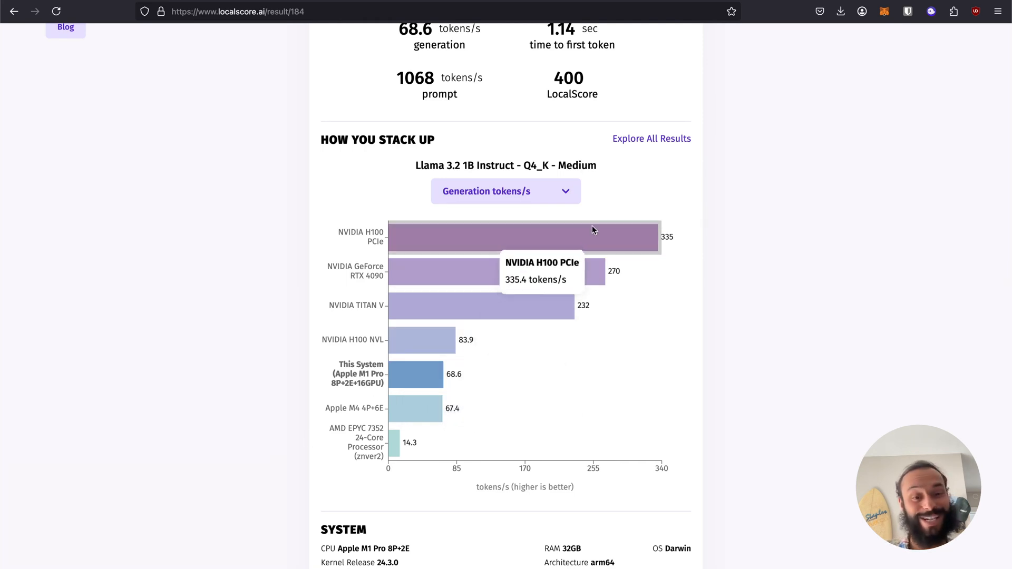
{"action": "mouse_move", "coordinate": [508, 371]}
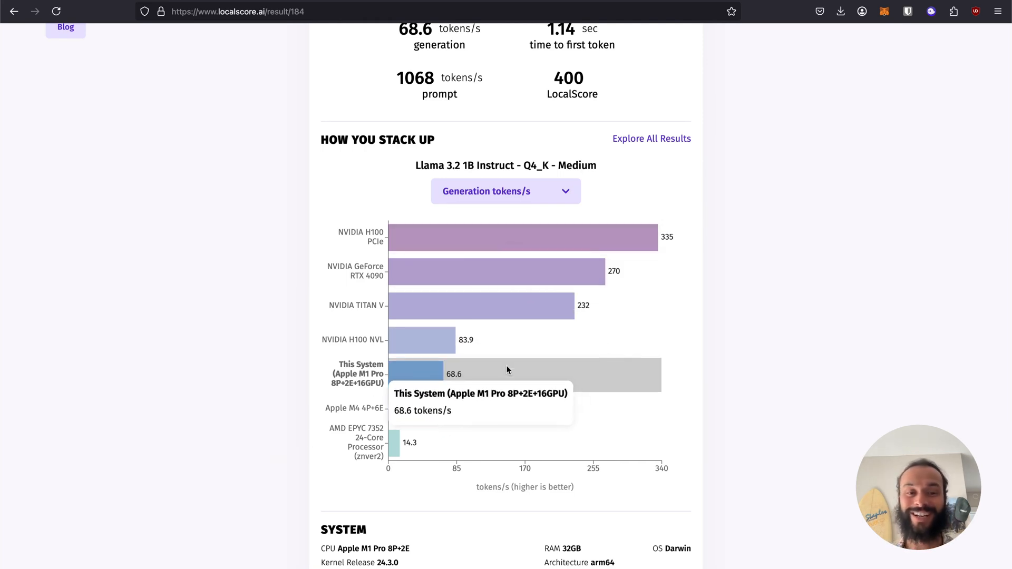
{"action": "mouse_move", "coordinate": [495, 468]}
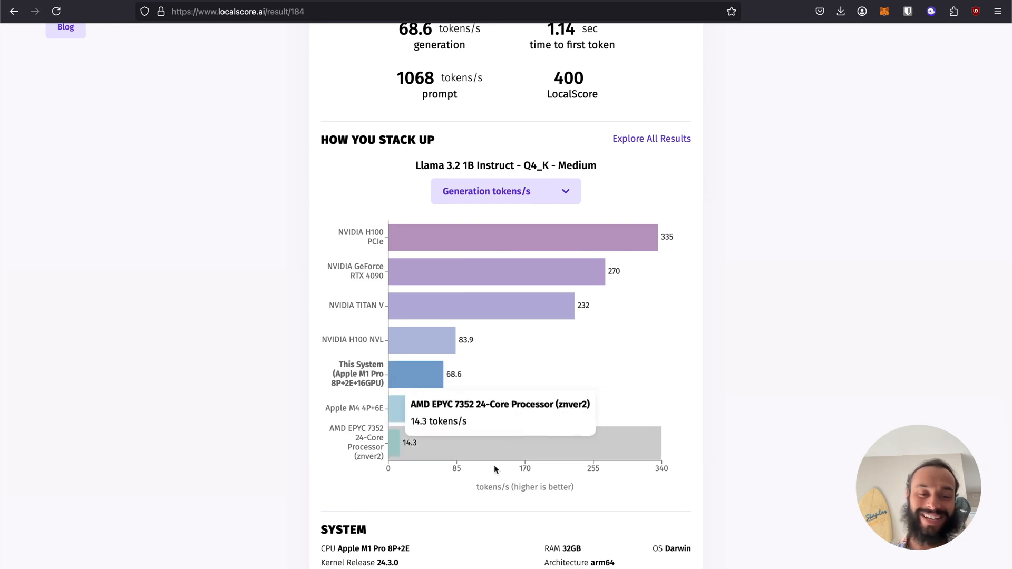
{"action": "mouse_move", "coordinate": [425, 445]}
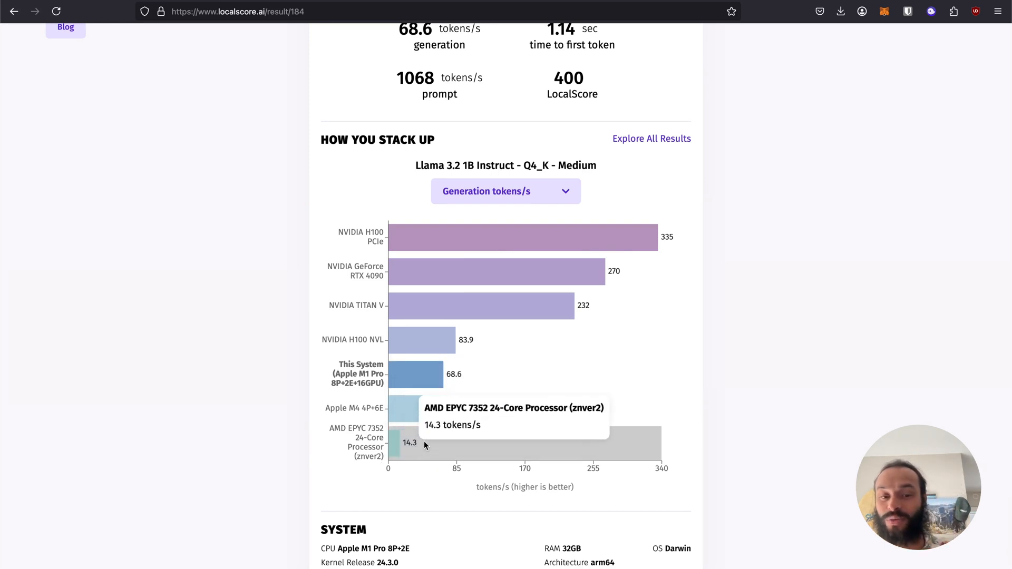
{"action": "mouse_move", "coordinate": [306, 535]}
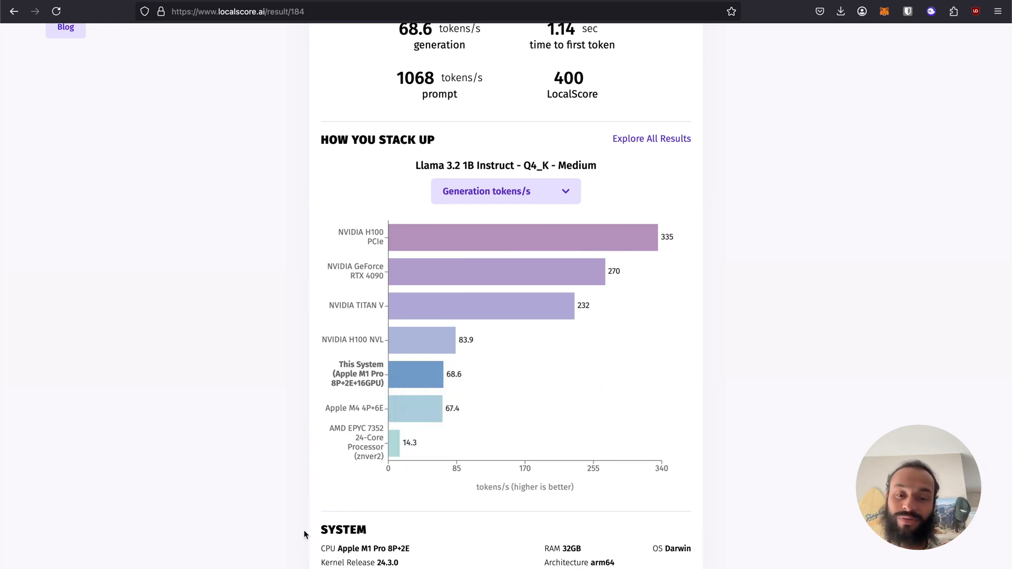
Step: Switch the chart metric to Prompt tokens/s, then to LocalScore
{"action": "left_click", "coordinate": [505, 191]}
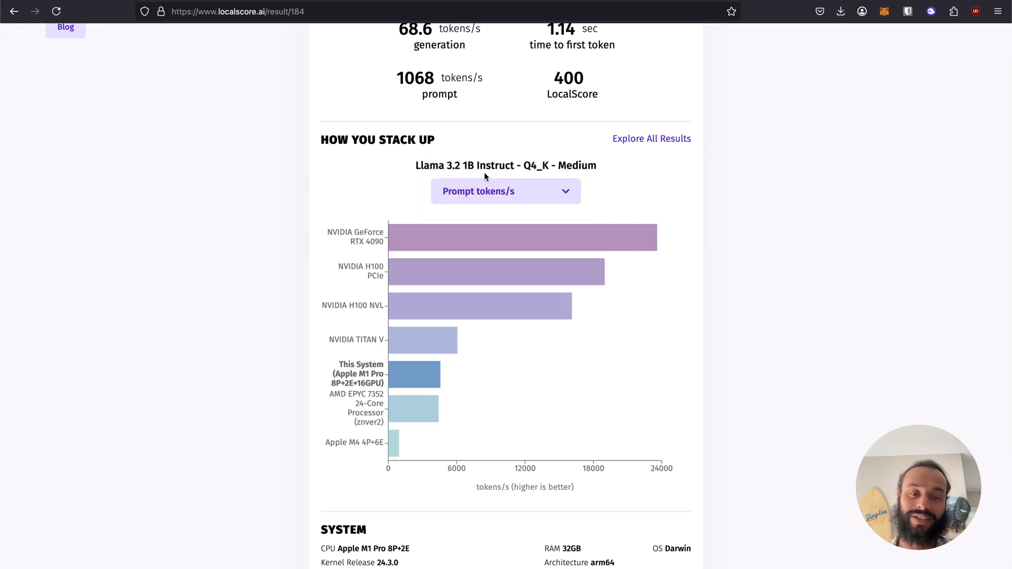
{"action": "left_click", "coordinate": [505, 191]}
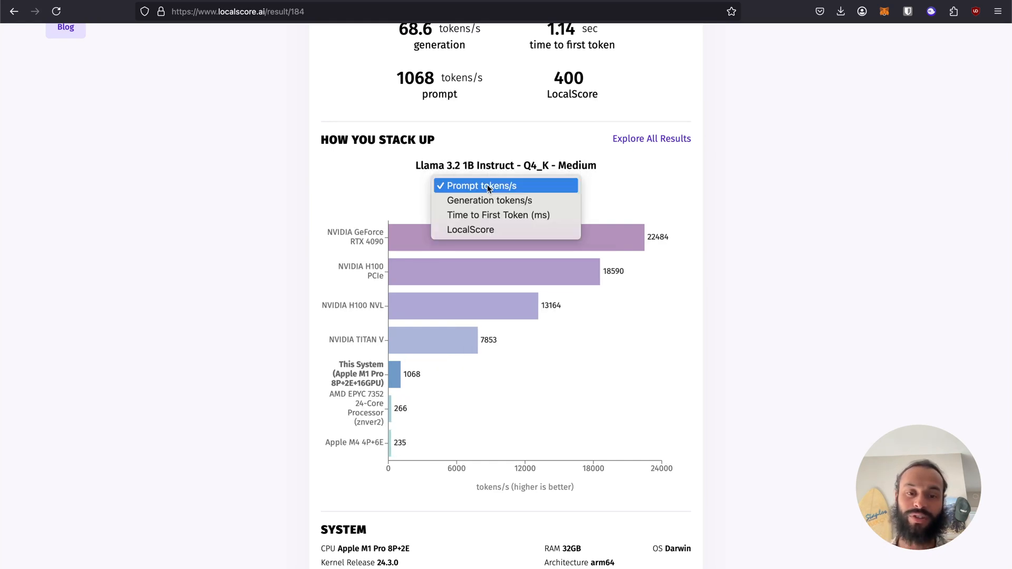
{"action": "left_click", "coordinate": [470, 230]}
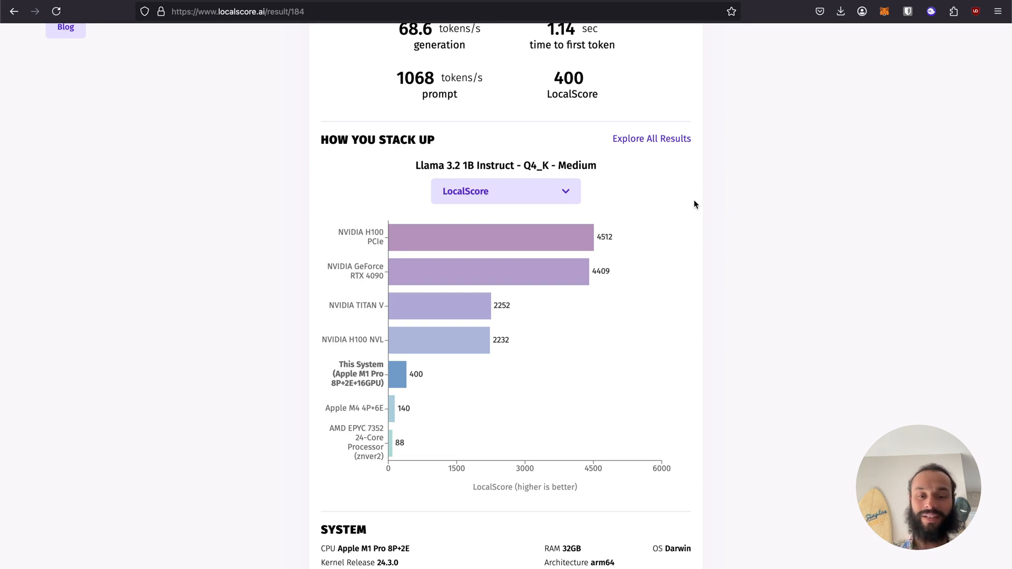
{"action": "scroll", "scroll_direction": "down", "scroll_amount": 3}
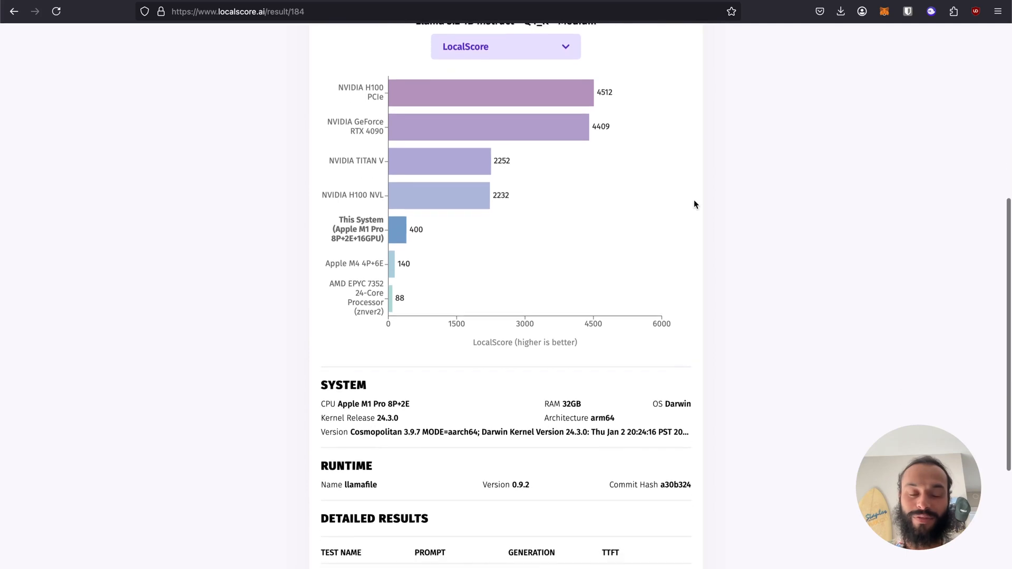
{"action": "scroll", "scroll_direction": "down", "scroll_amount": 3}
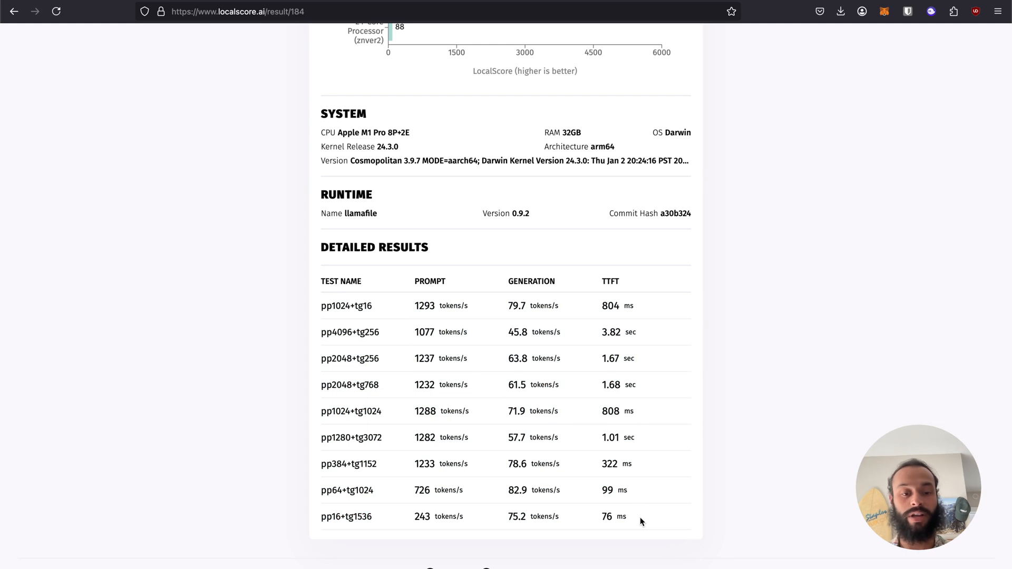
{"action": "mouse_move", "coordinate": [325, 295]}
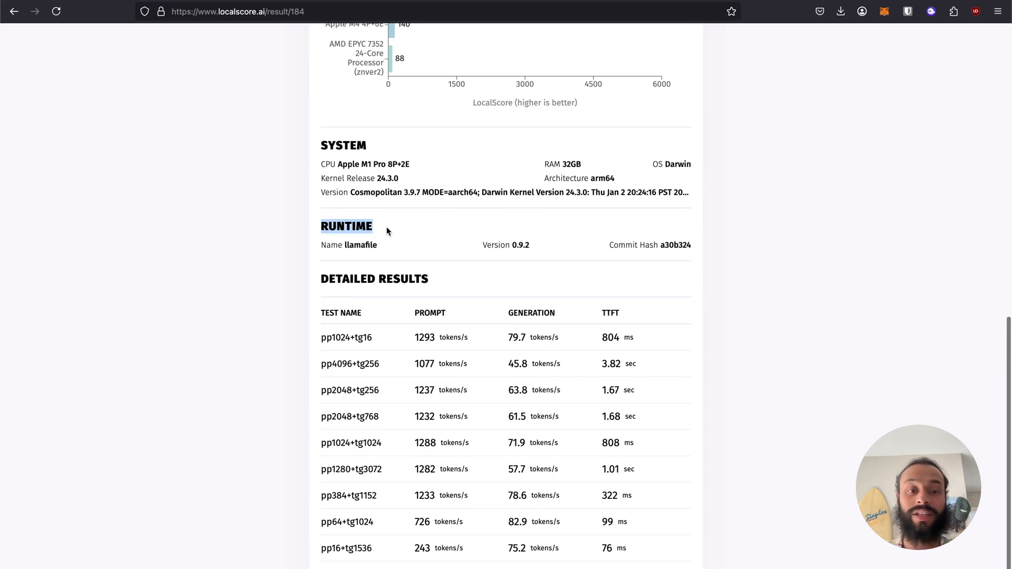
{"action": "scroll", "scroll_direction": "up", "scroll_amount": 3}
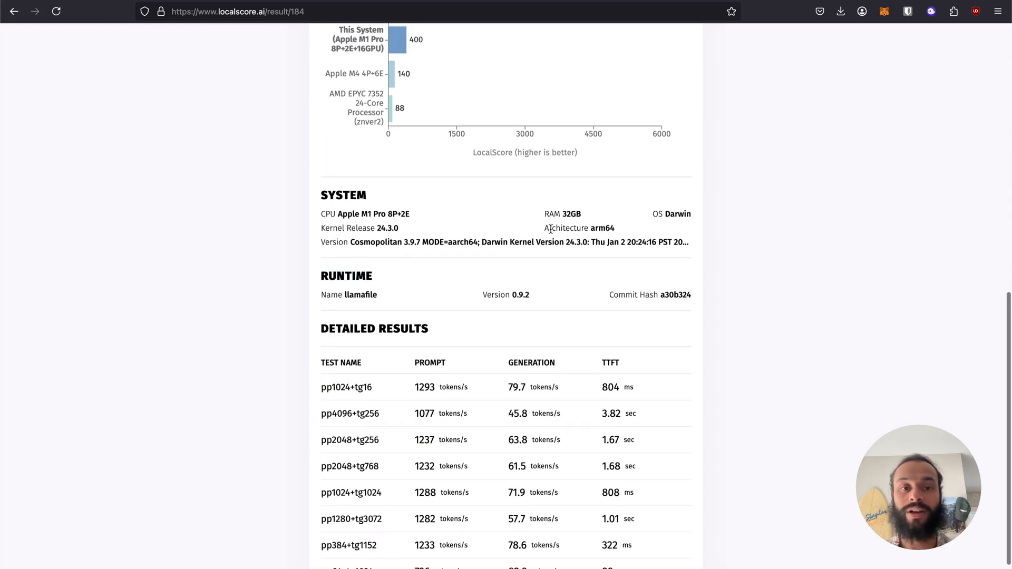
{"action": "scroll", "scroll_direction": "up", "scroll_amount": 3}
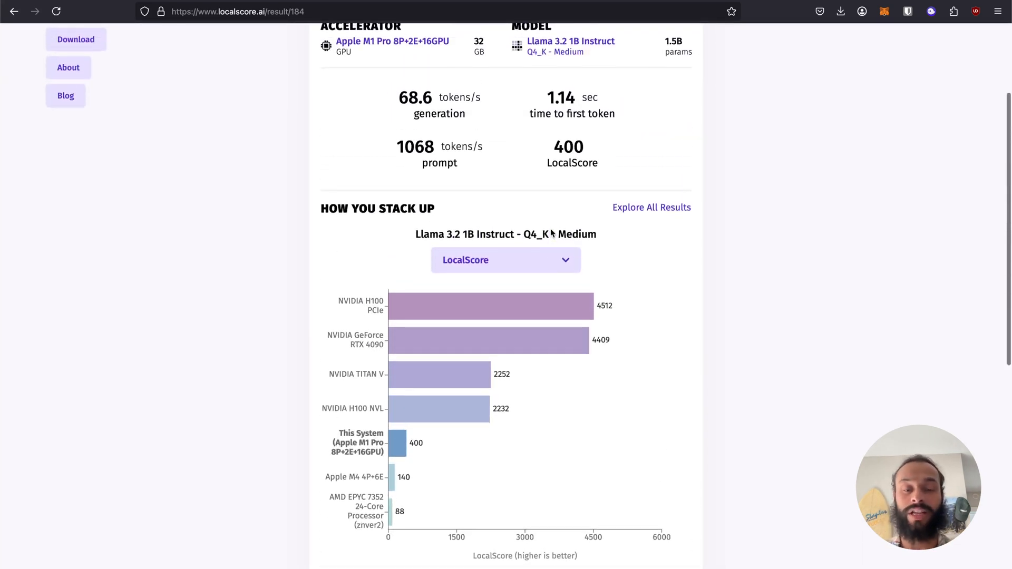
{"action": "scroll", "scroll_direction": "up", "scroll_amount": 3}
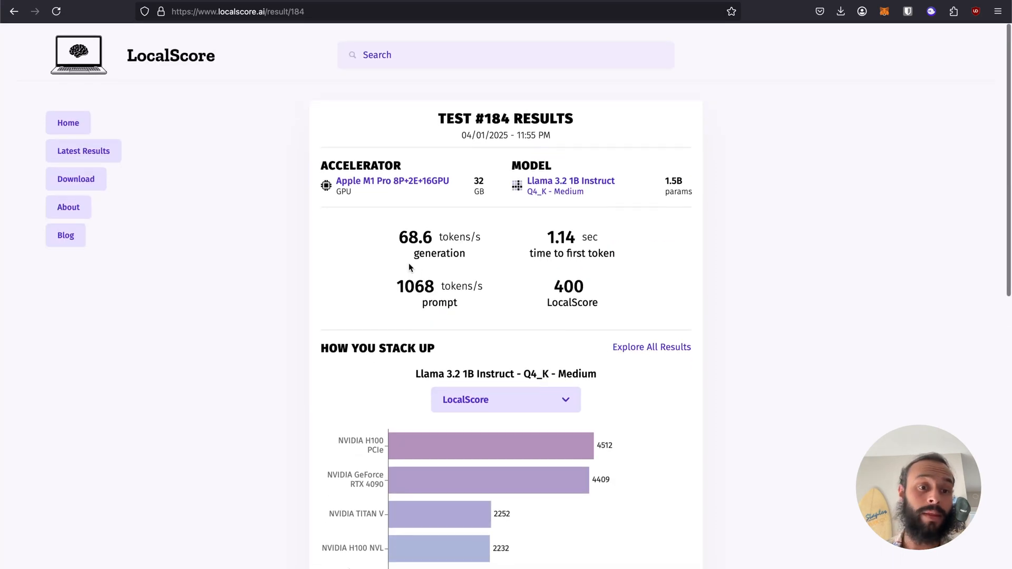
{"action": "mouse_move", "coordinate": [392, 181]}
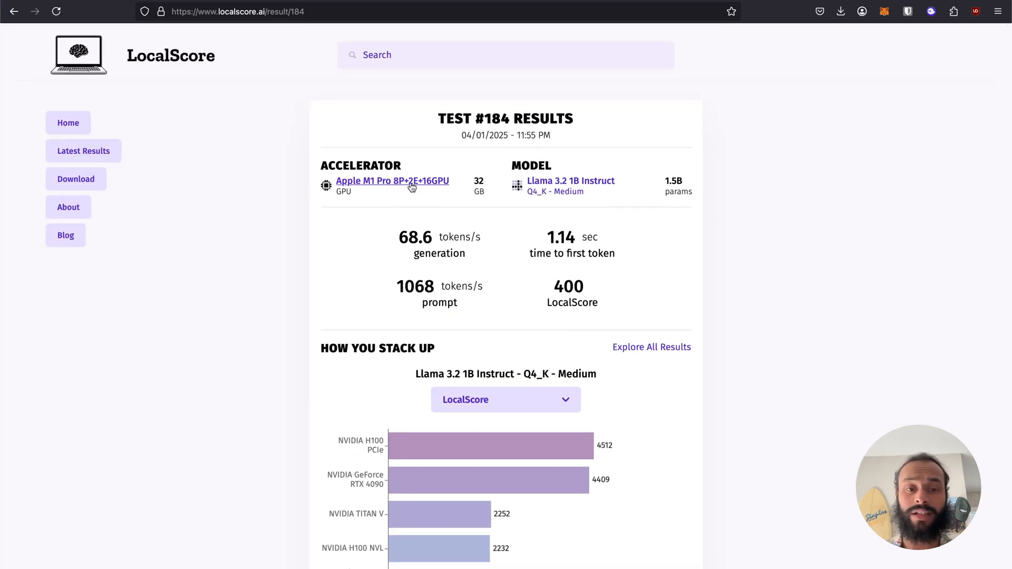
Step: On the Llama 3.2 1B Instruct page, remove the RTX 4090 and H100 PCIe from Compare Accelerators
{"action": "left_click", "coordinate": [571, 181]}
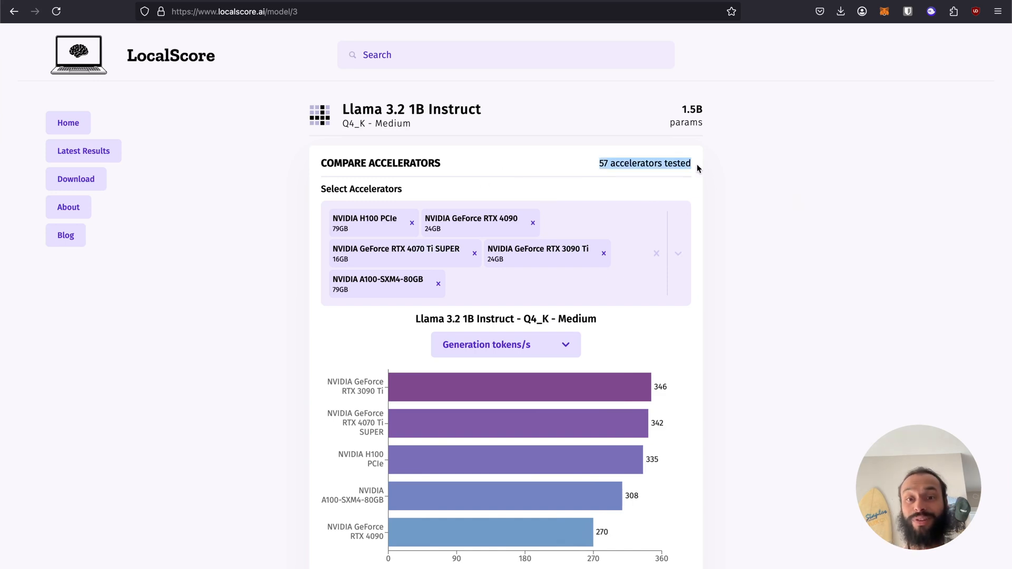
{"action": "mouse_move", "coordinate": [699, 188]}
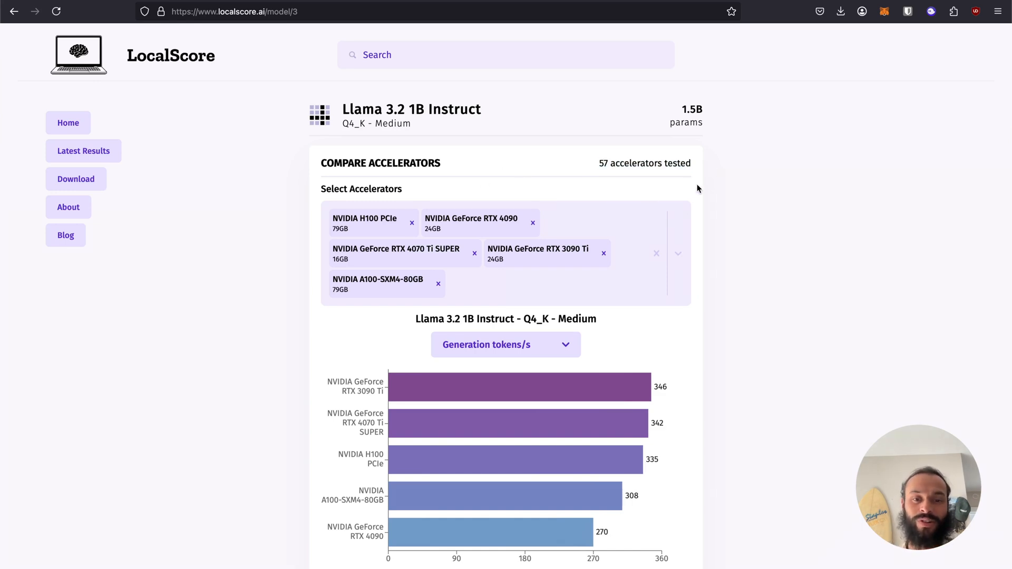
{"action": "scroll", "scroll_direction": "down", "scroll_amount": 3}
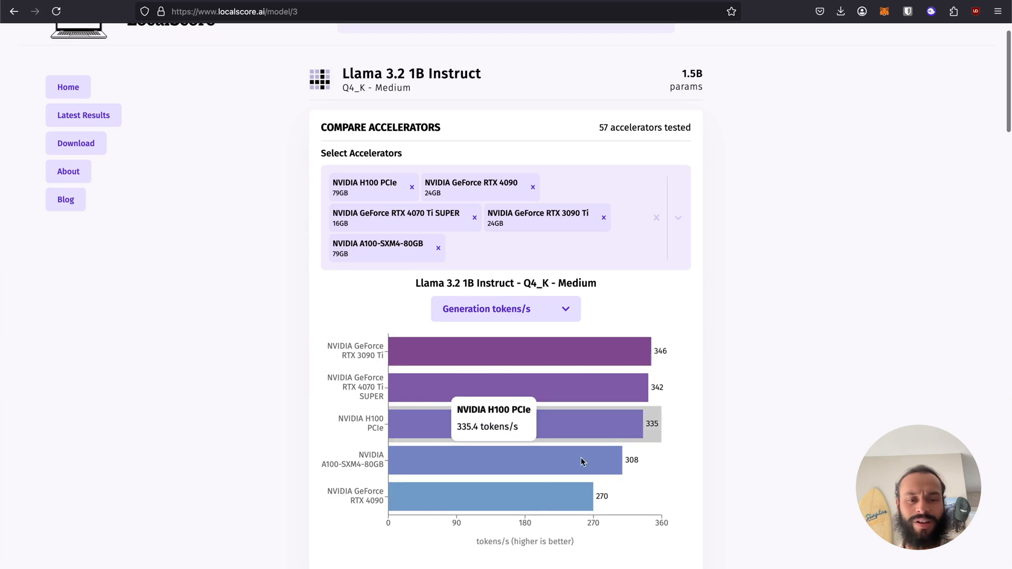
{"action": "scroll", "scroll_direction": "down", "scroll_amount": 3}
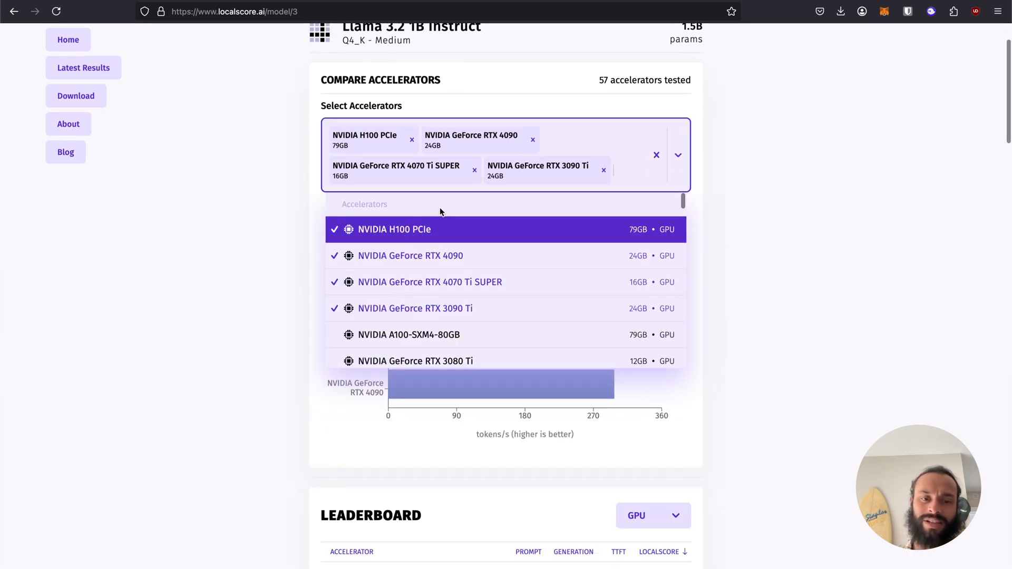
{"action": "left_click", "coordinate": [533, 140]}
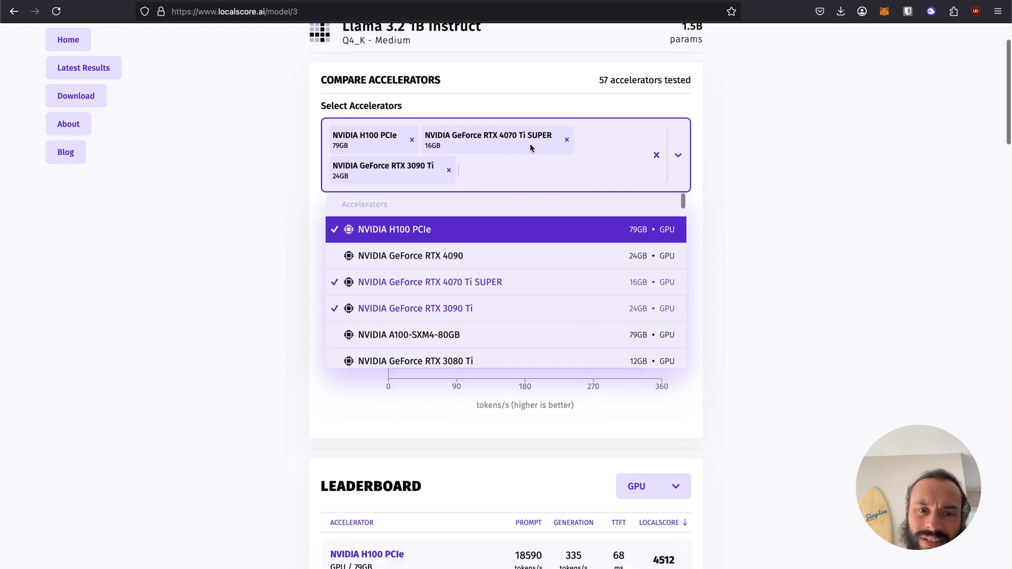
{"action": "left_click", "coordinate": [411, 139]}
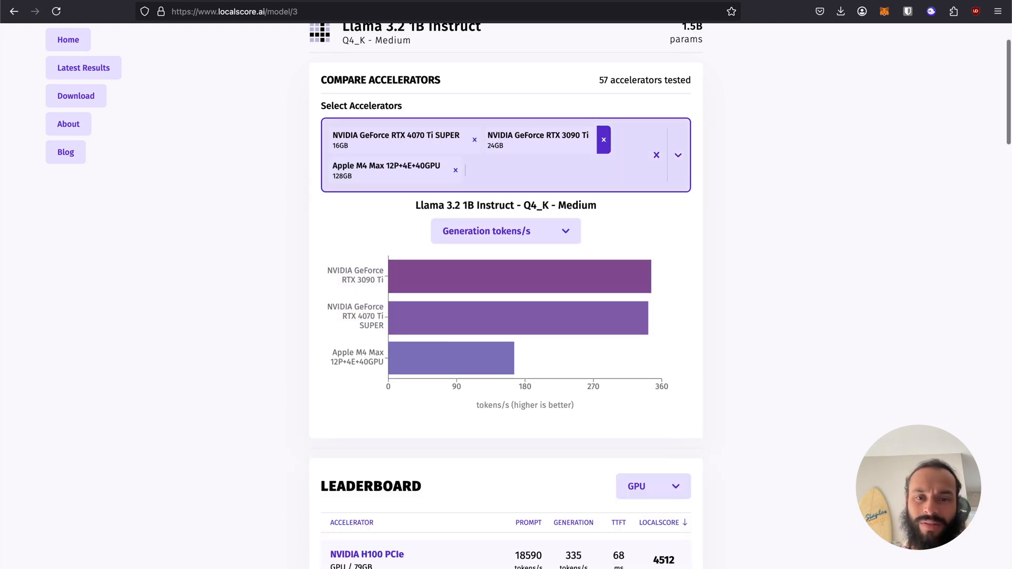
Step: Add the Apple M1 Pro and RTX 3060 to the comparison and review the leaderboard
{"action": "type", "text": "m1"}
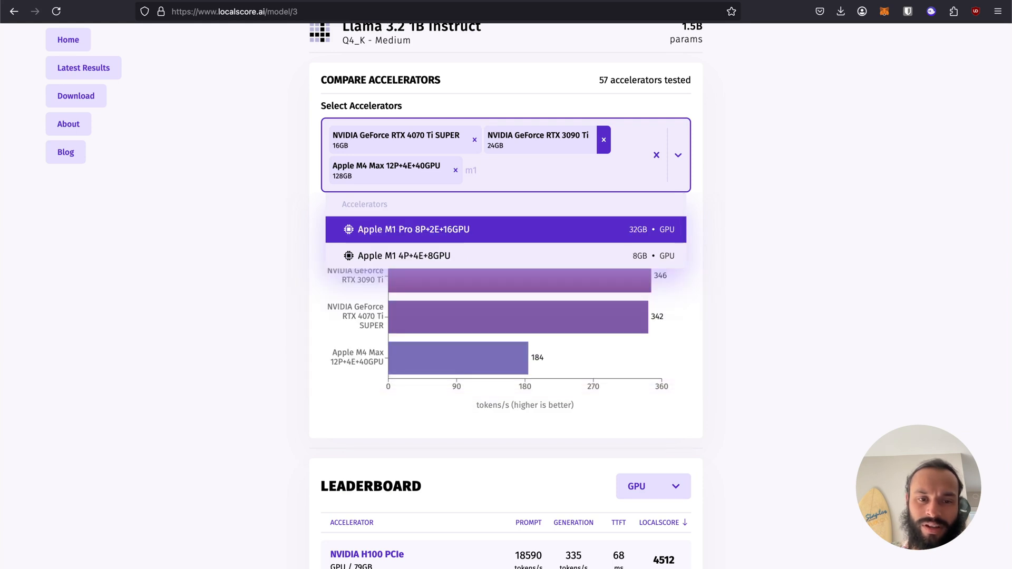
{"action": "left_click", "coordinate": [414, 229]}
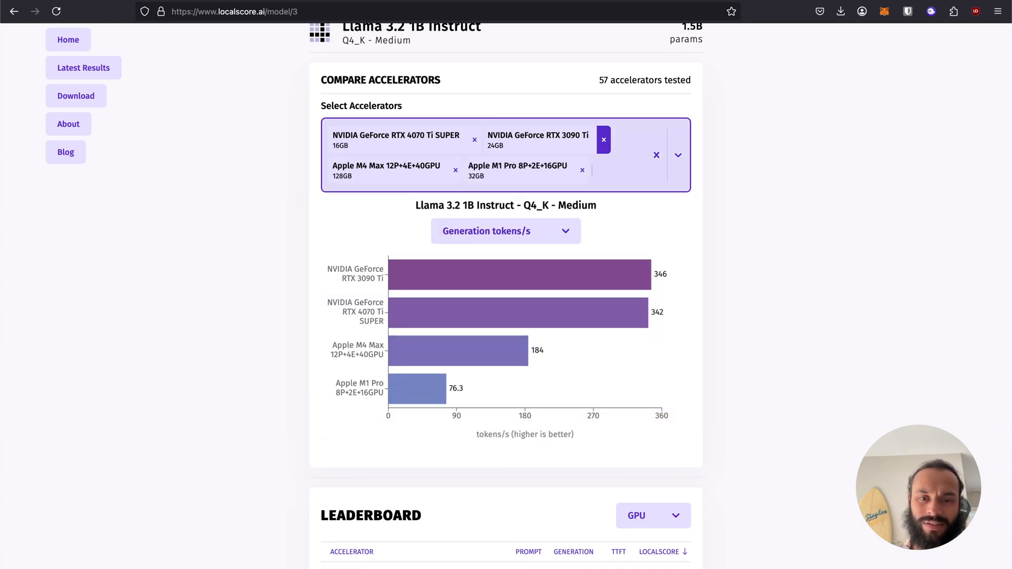
{"action": "type", "text": "3060"}
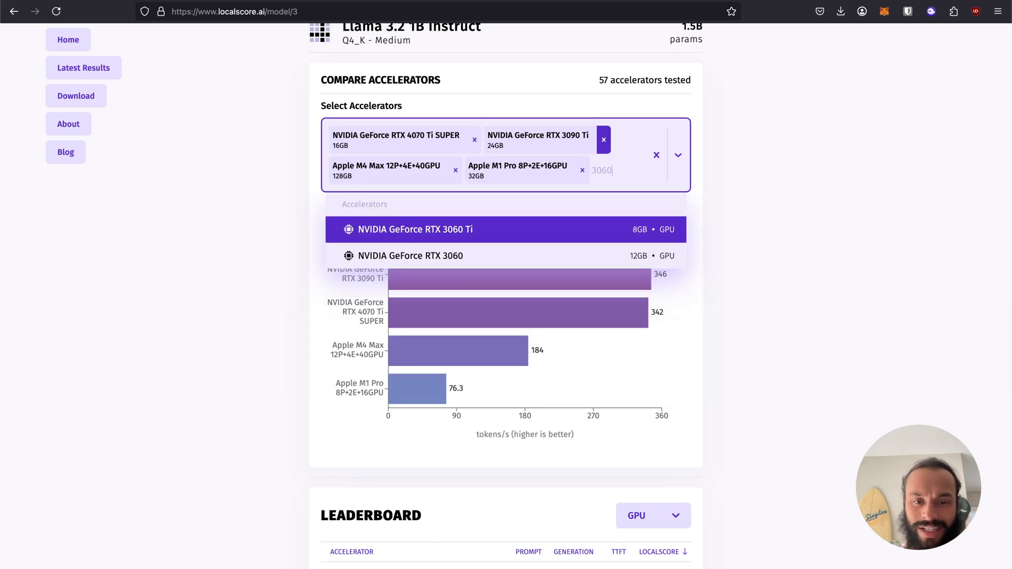
{"action": "left_click", "coordinate": [409, 255]}
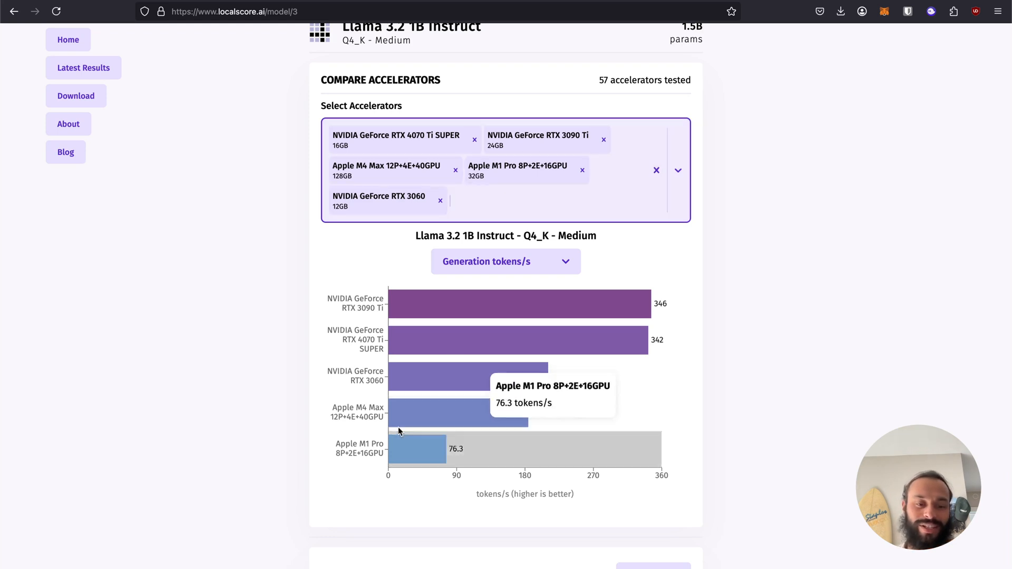
{"action": "mouse_move", "coordinate": [1005, 239]}
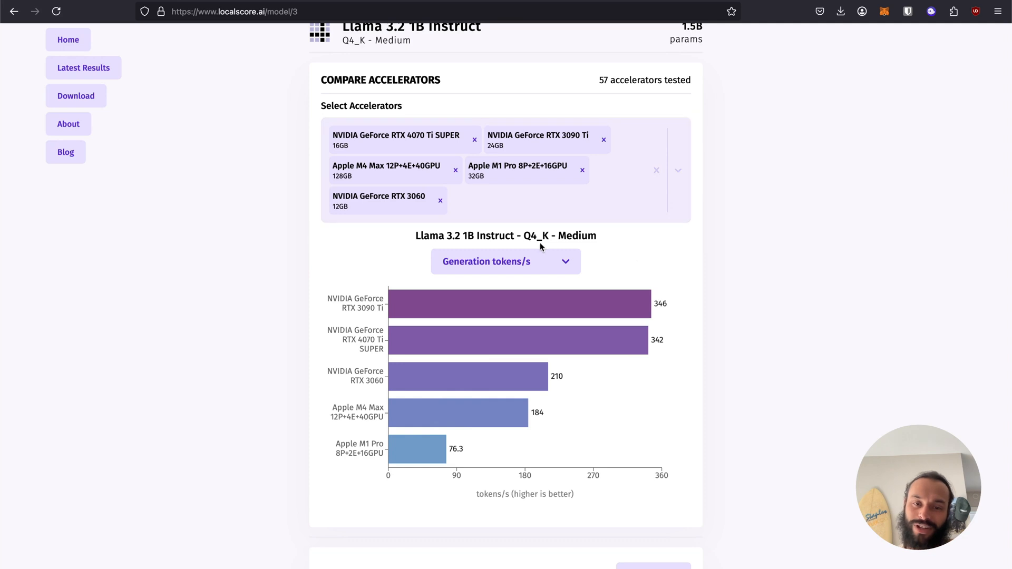
{"action": "left_click", "coordinate": [506, 262]}
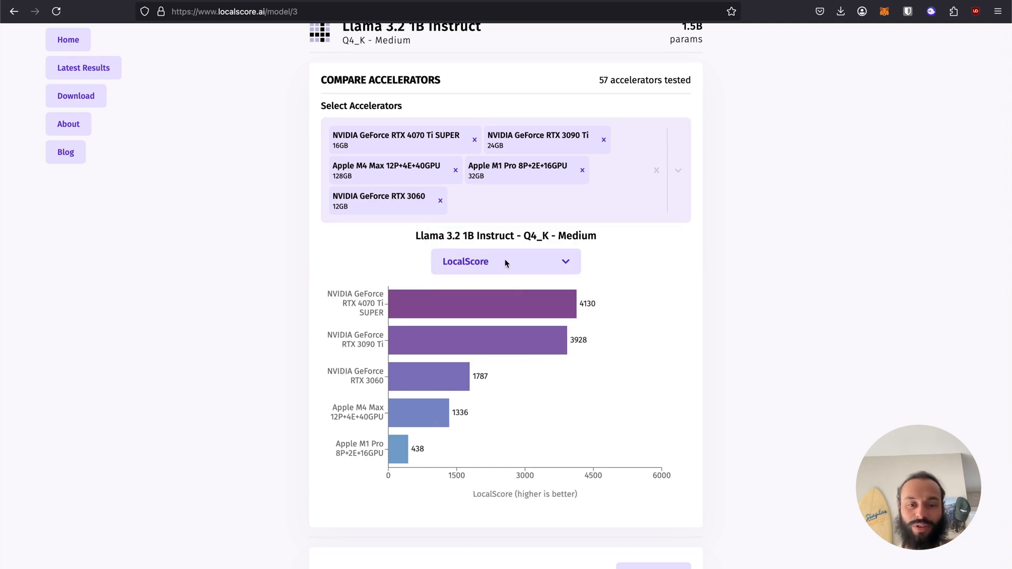
{"action": "left_click", "coordinate": [505, 262]}
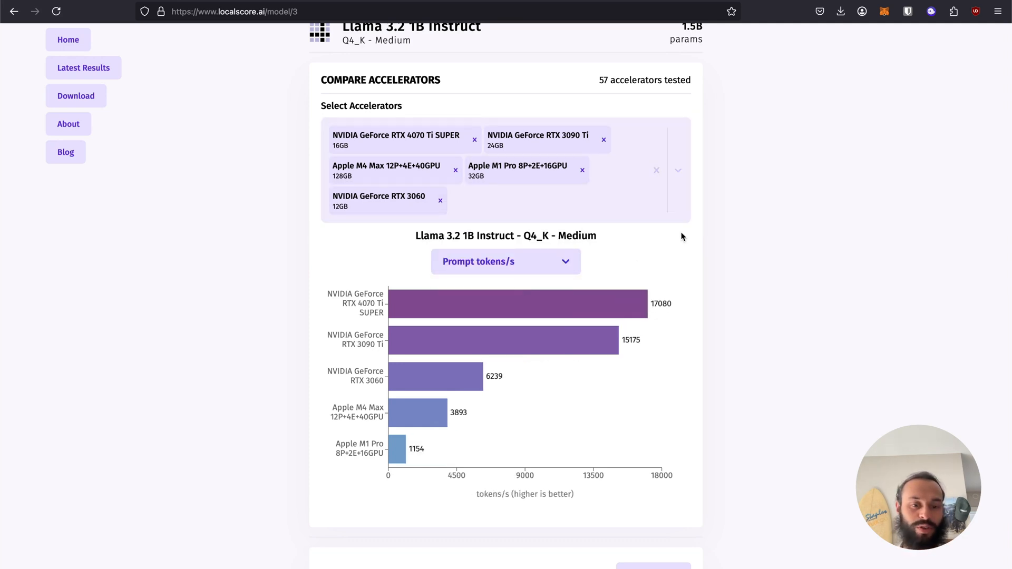
{"action": "scroll", "scroll_direction": "down", "scroll_amount": 3}
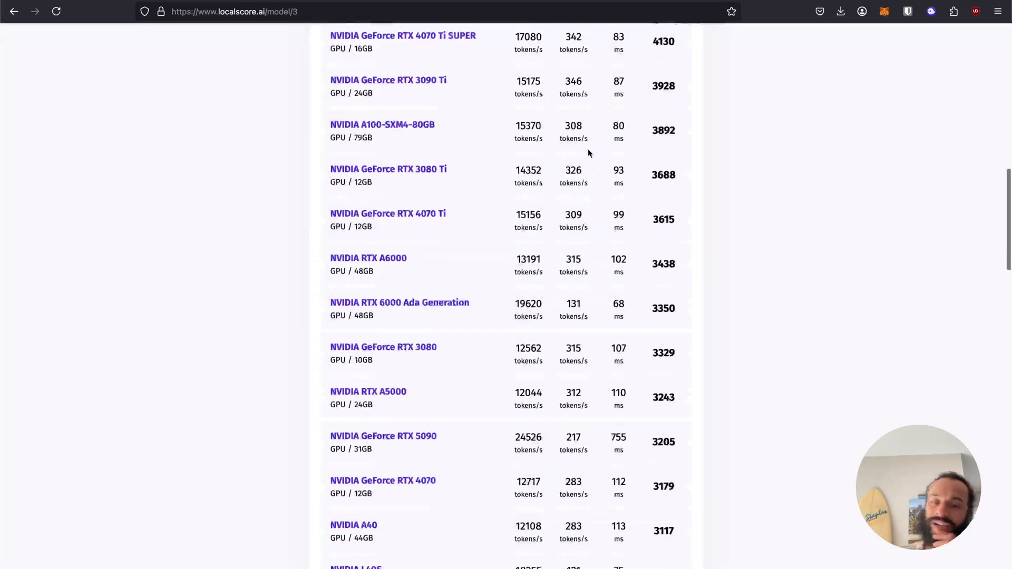
{"action": "scroll", "scroll_direction": "up", "scroll_amount": 3}
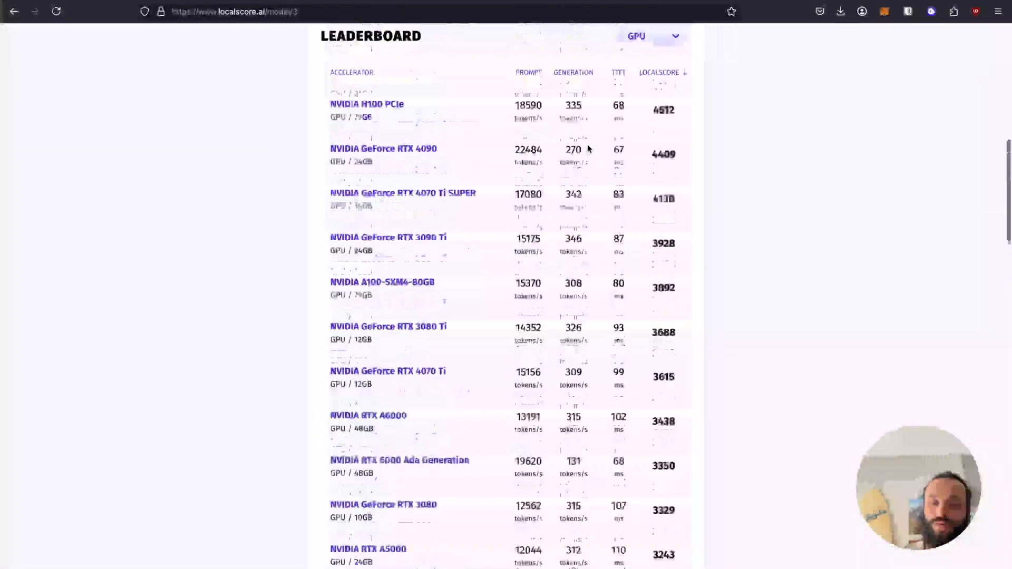
{"action": "scroll", "scroll_direction": "up", "scroll_amount": 3}
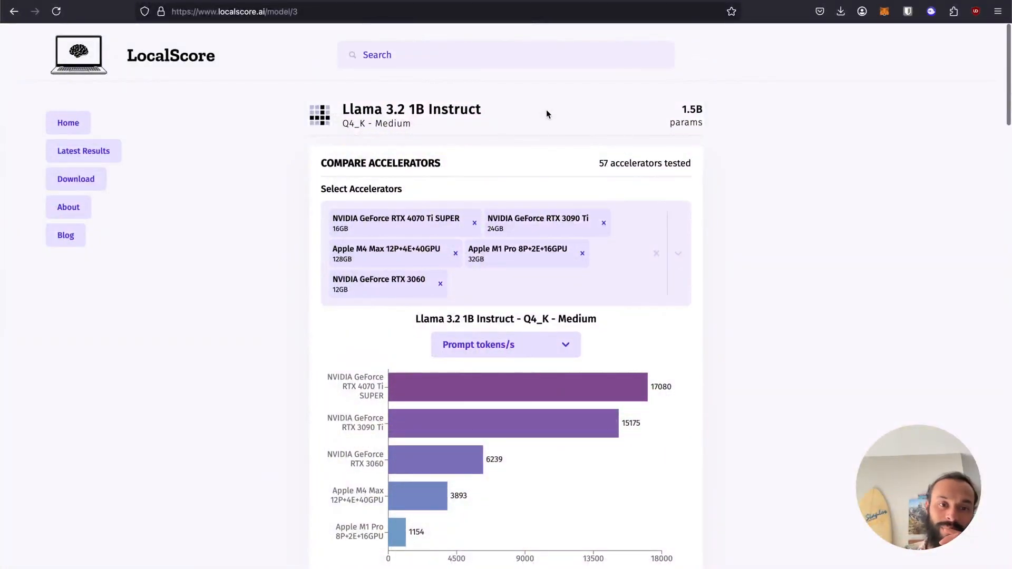
Step: Search for 3060 and go to the NVIDIA GeForce RTX 3060 accelerator page
{"action": "left_click", "coordinate": [505, 54]}
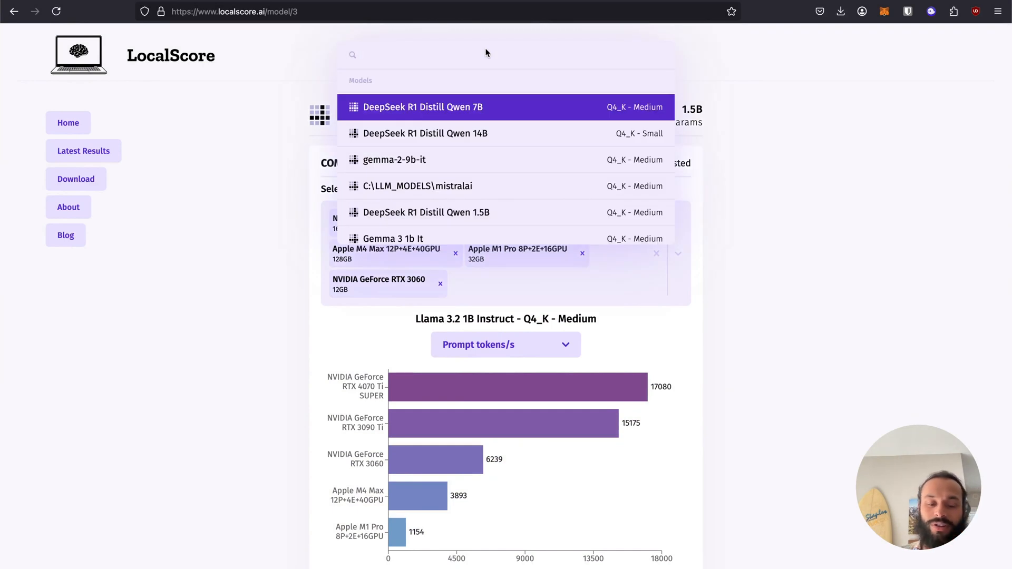
{"action": "type", "text": "3060"}
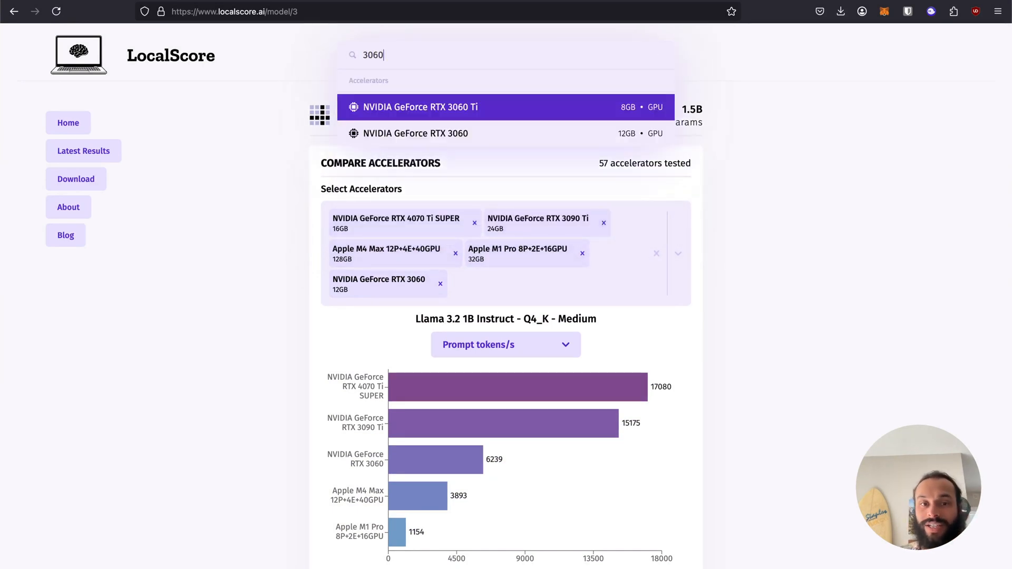
{"action": "left_click", "coordinate": [416, 133]}
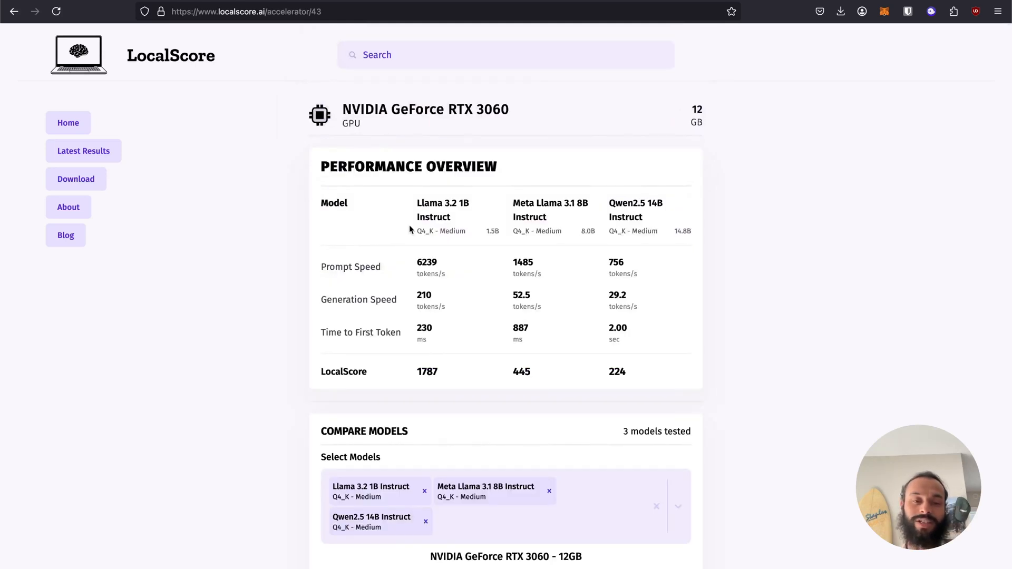
{"action": "mouse_move", "coordinate": [483, 167]}
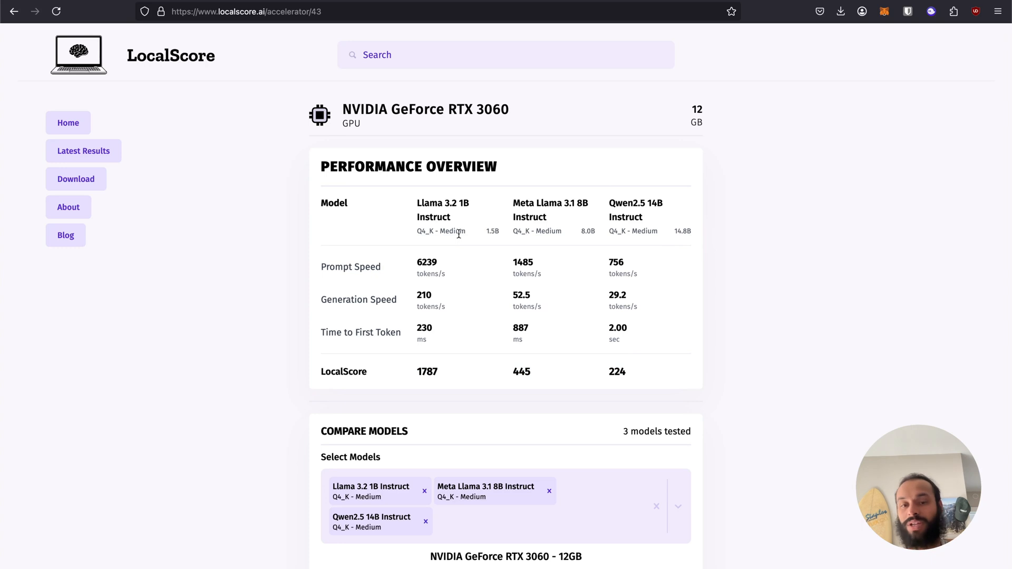
{"action": "mouse_move", "coordinate": [671, 244]}
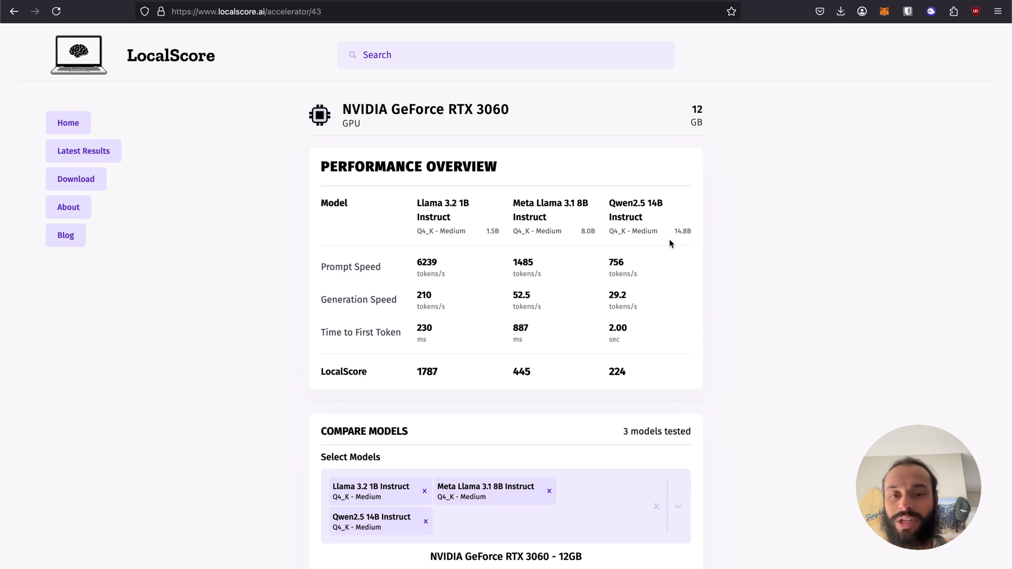
Step: Toggle Meta Llama 3.1 8B Instruct in Compare Models, then return to the home leaderboard
{"action": "scroll", "scroll_direction": "down", "scroll_amount": 3}
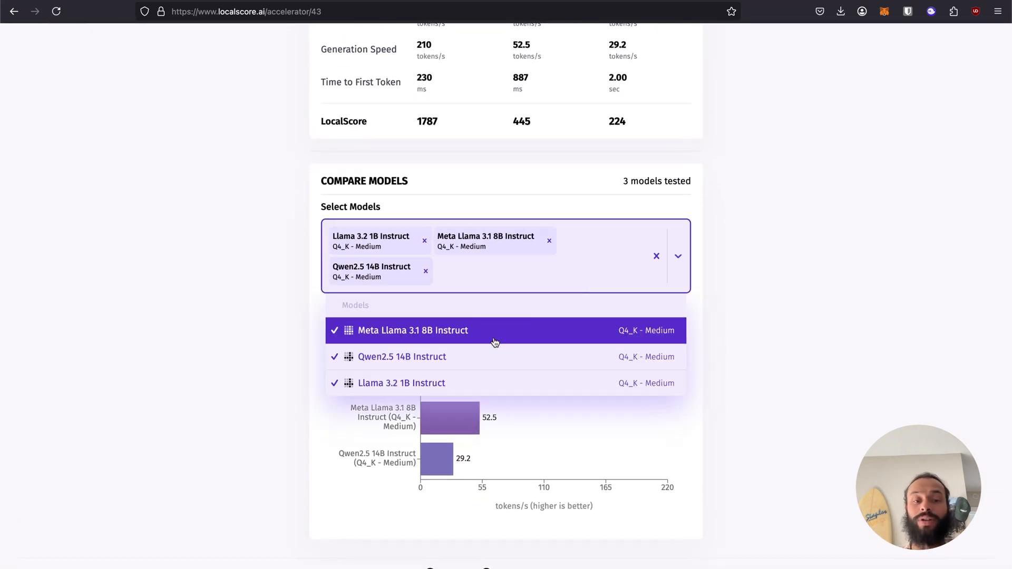
{"action": "left_click", "coordinate": [412, 331]}
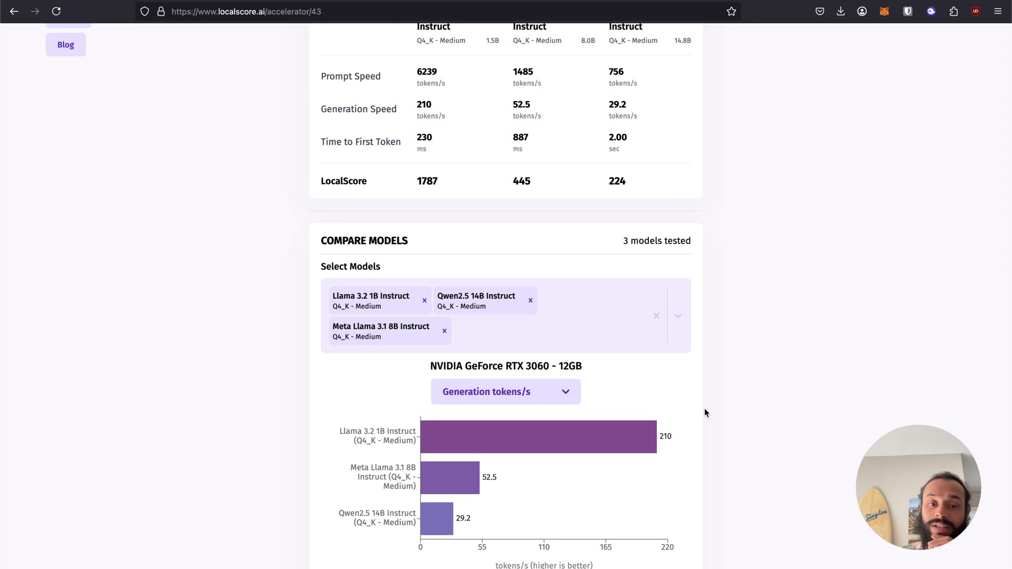
{"action": "mouse_move", "coordinate": [492, 421]}
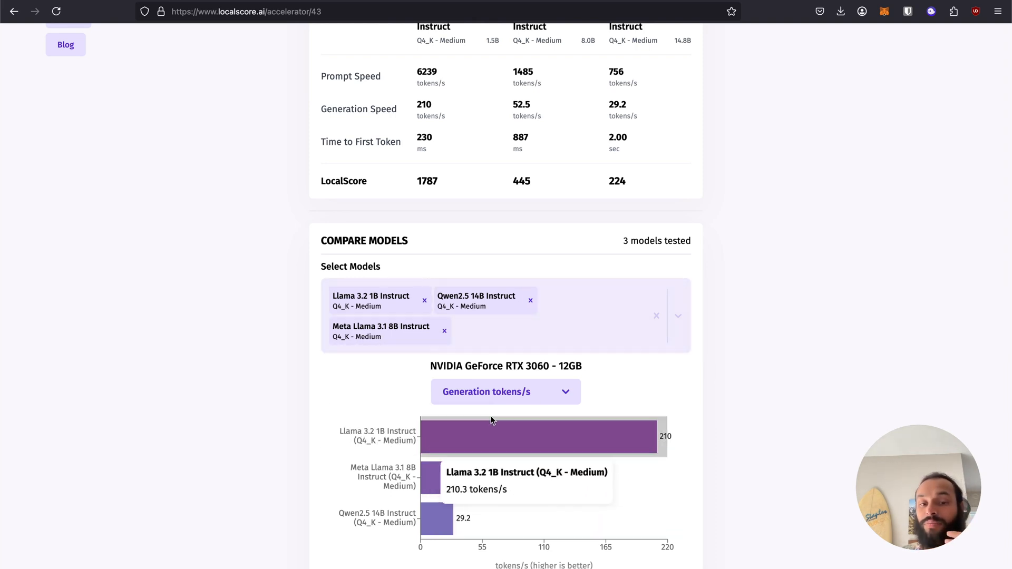
{"action": "left_click", "coordinate": [505, 393]}
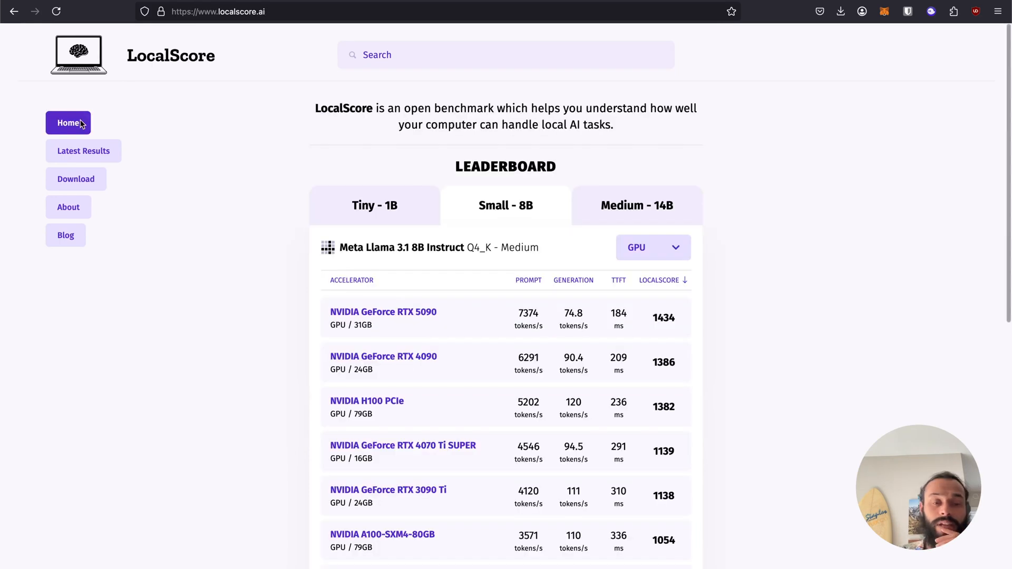
{"action": "mouse_move", "coordinate": [365, 70]}
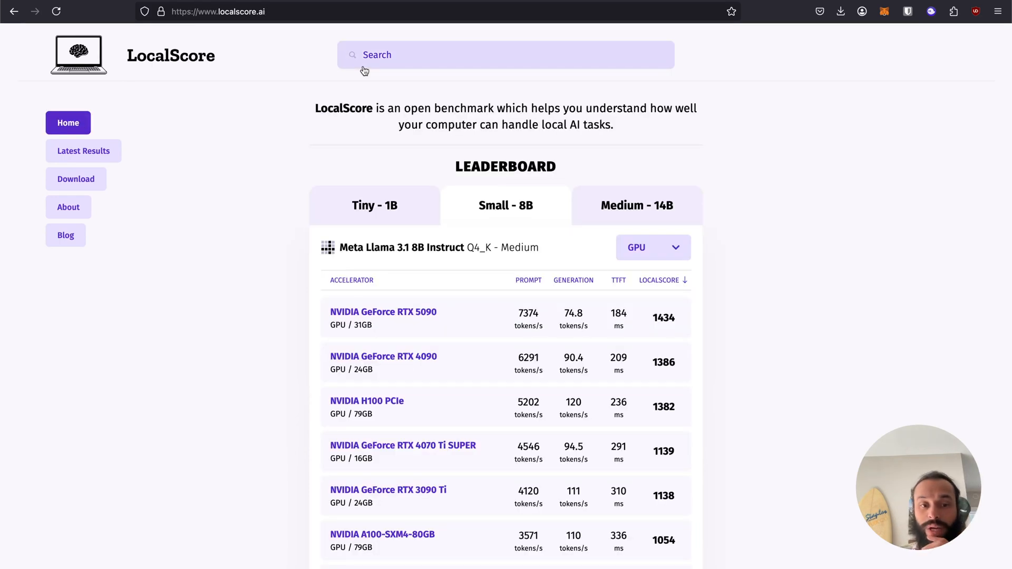
Step: View the Tiny - 1B and Small - 8B leaderboards, then go to the Download page
{"action": "left_click", "coordinate": [374, 206]}
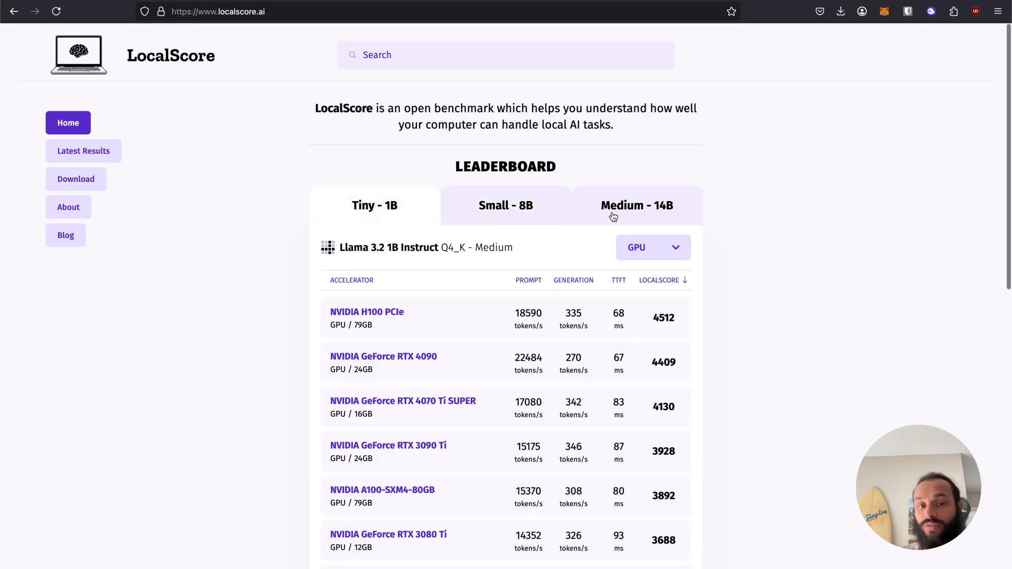
{"action": "left_click", "coordinate": [506, 206]}
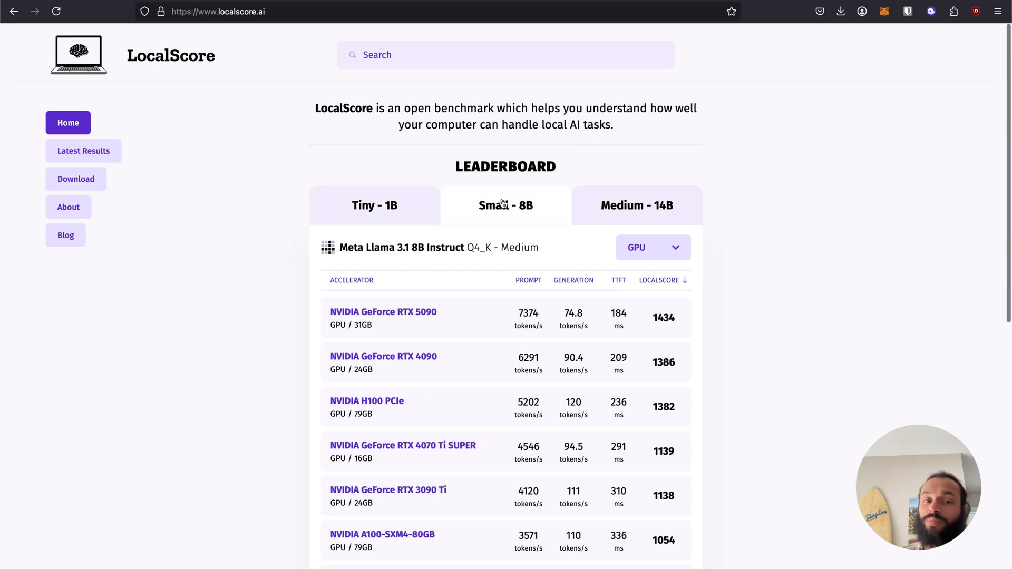
{"action": "mouse_move", "coordinate": [518, 217]}
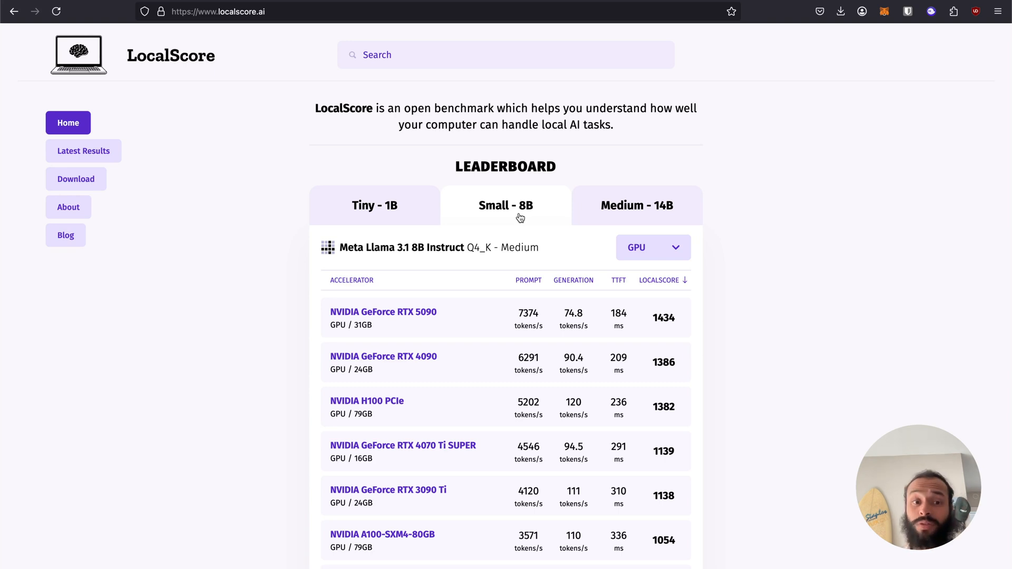
{"action": "left_click", "coordinate": [76, 179]}
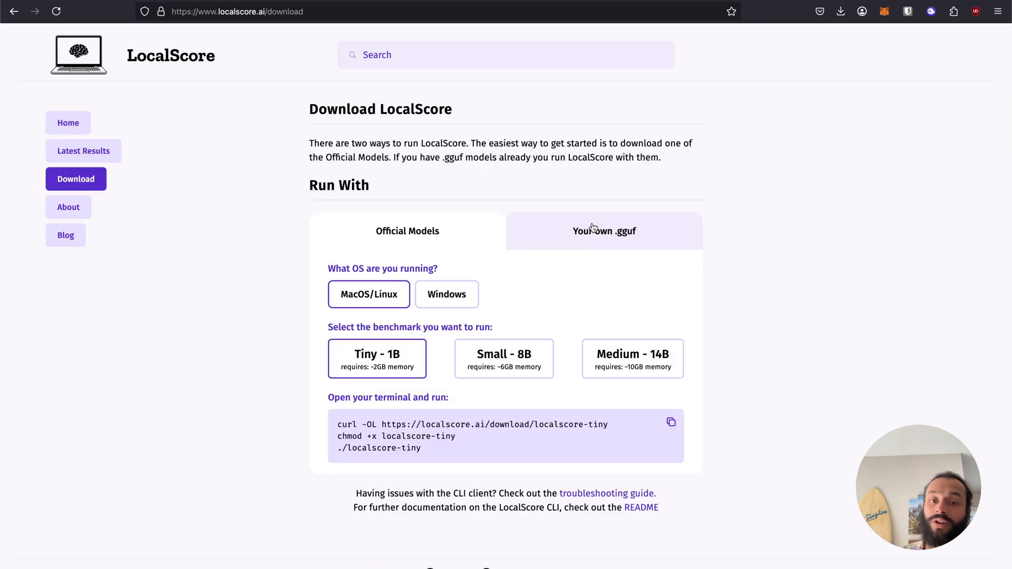
Step: Show the 'Your own .gguf' download instructions and start a site search
{"action": "left_click", "coordinate": [605, 231]}
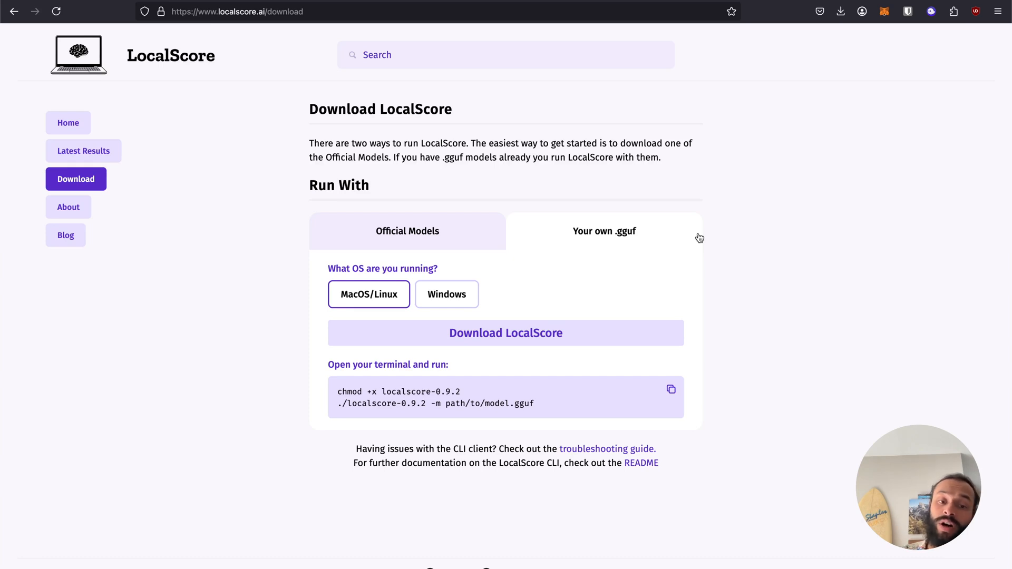
{"action": "mouse_move", "coordinate": [374, 399]}
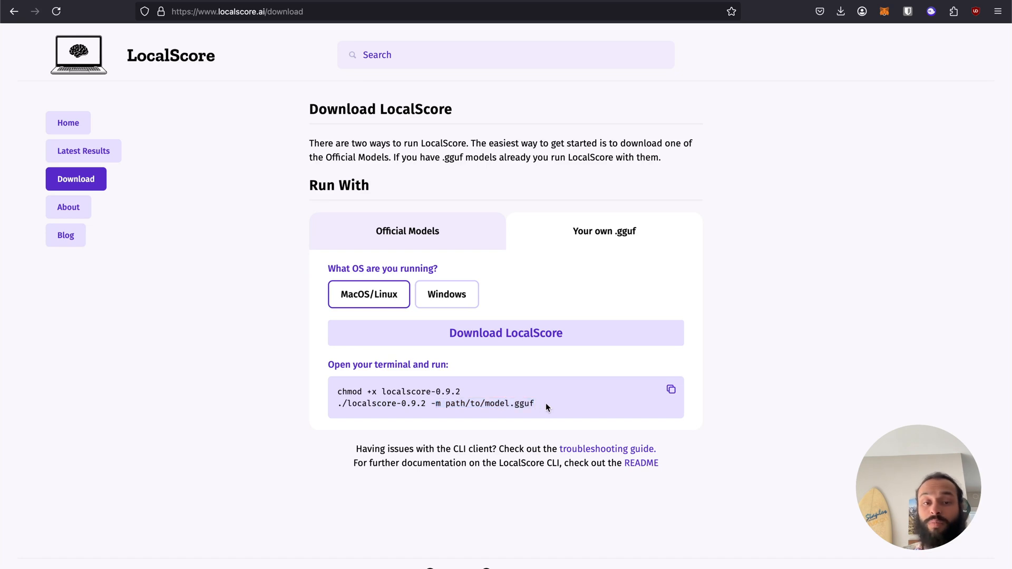
{"action": "left_click", "coordinate": [505, 54]}
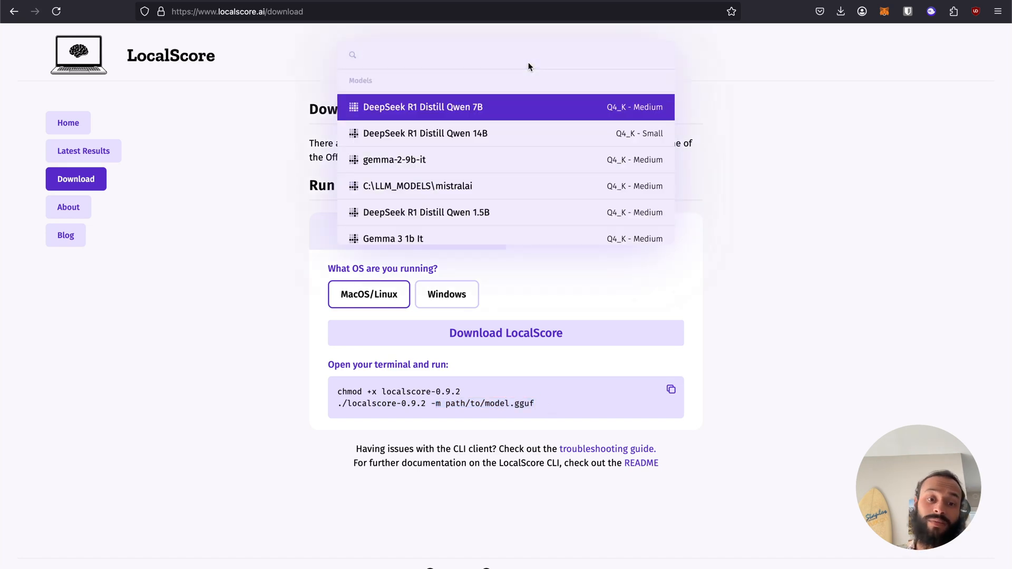
Step: Search 'gem' and open the gemma-2-9b-it model results page
{"action": "type", "text": "gem"}
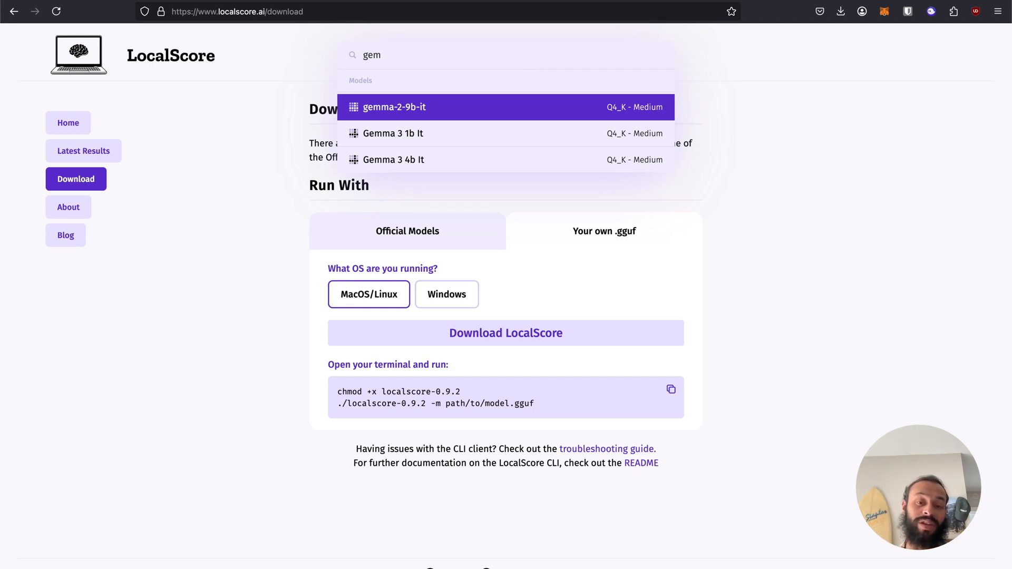
{"action": "left_click", "coordinate": [393, 108]}
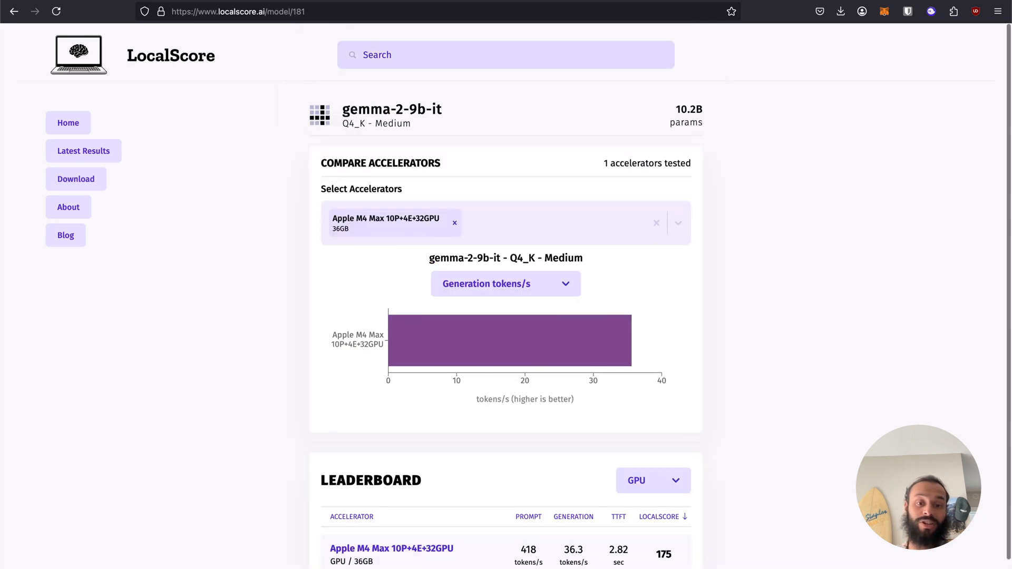